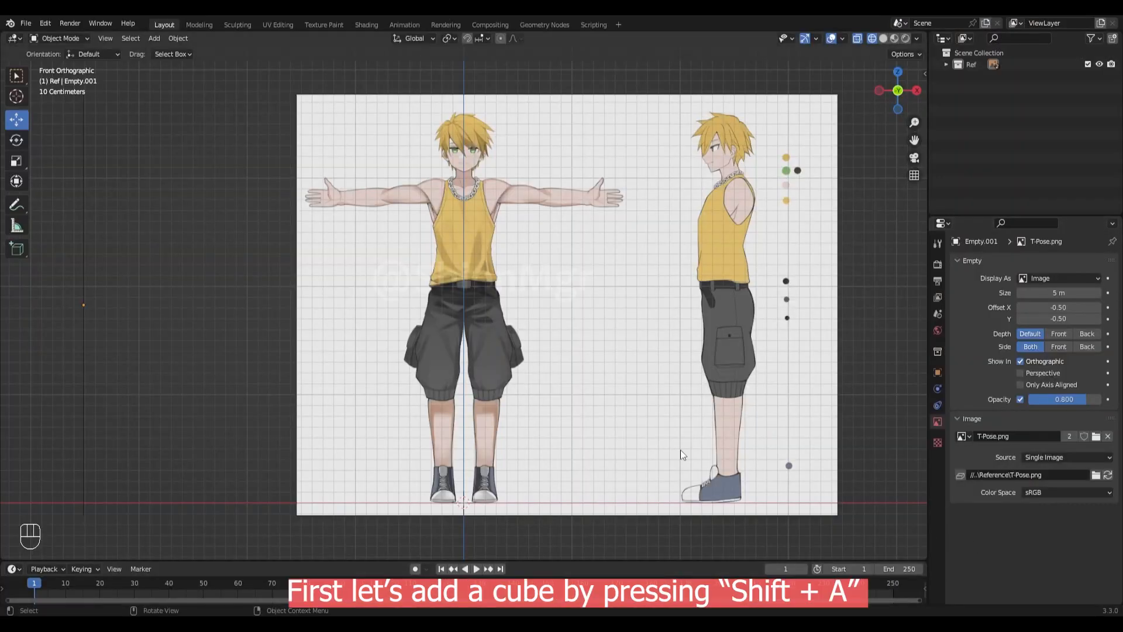
Add a cube over the reference and give it a level-1 Subdivision Surface modifier
{"action": "key", "text": "shift+a"}
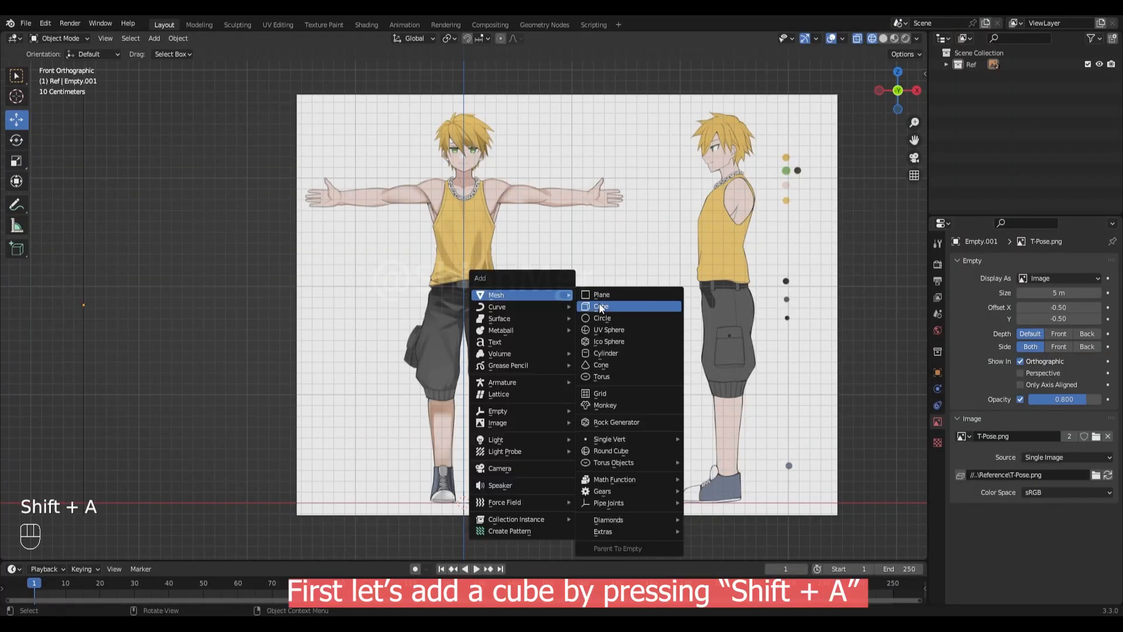
{"action": "left_click", "coordinate": [599, 305]}
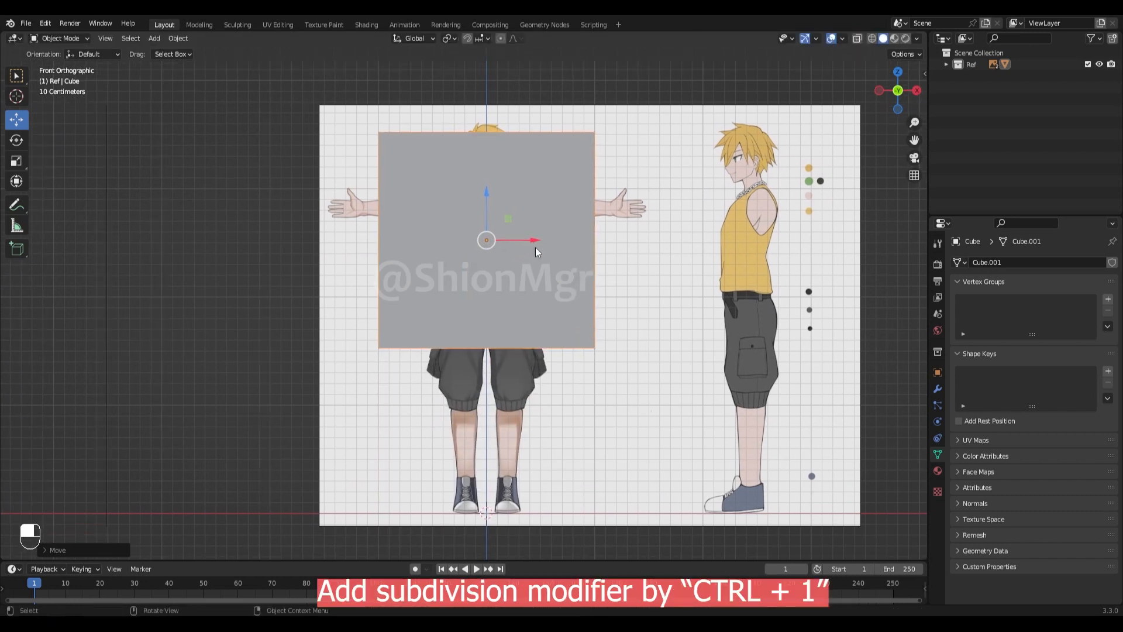
{"action": "key", "text": "ctrl+1"}
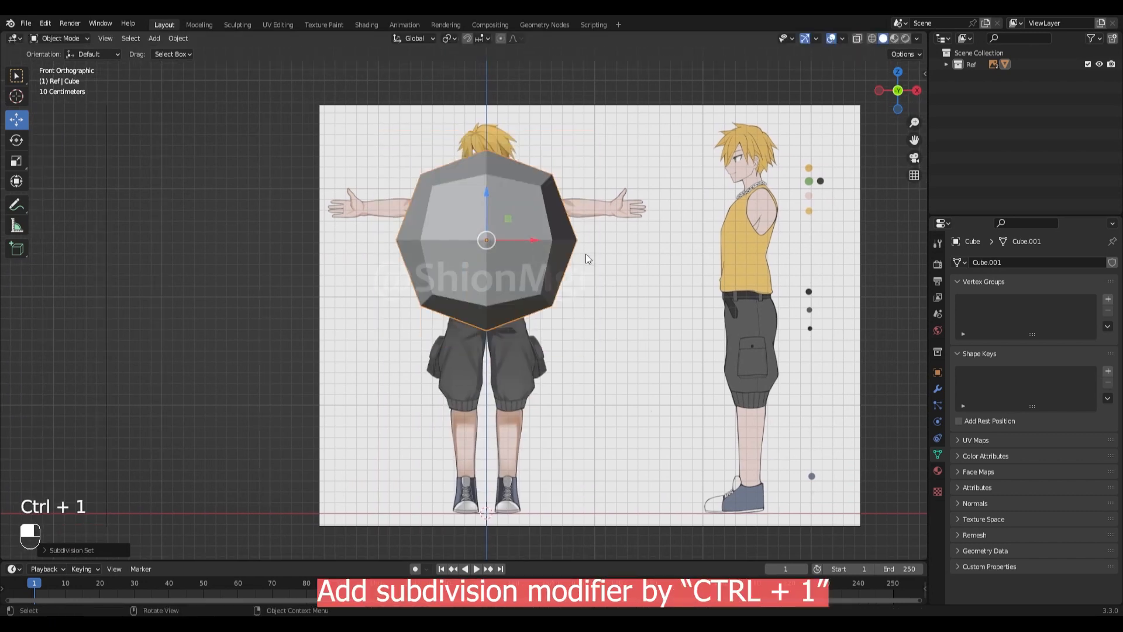
{"action": "key", "text": "s"}
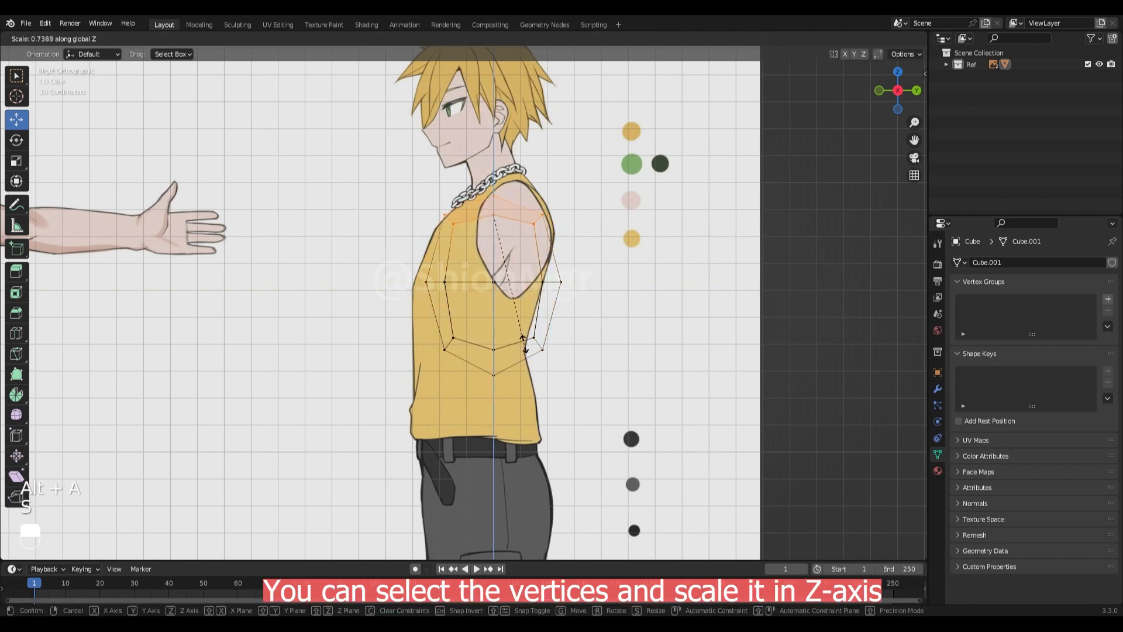
{"action": "mouse_move", "coordinate": [509, 376]}
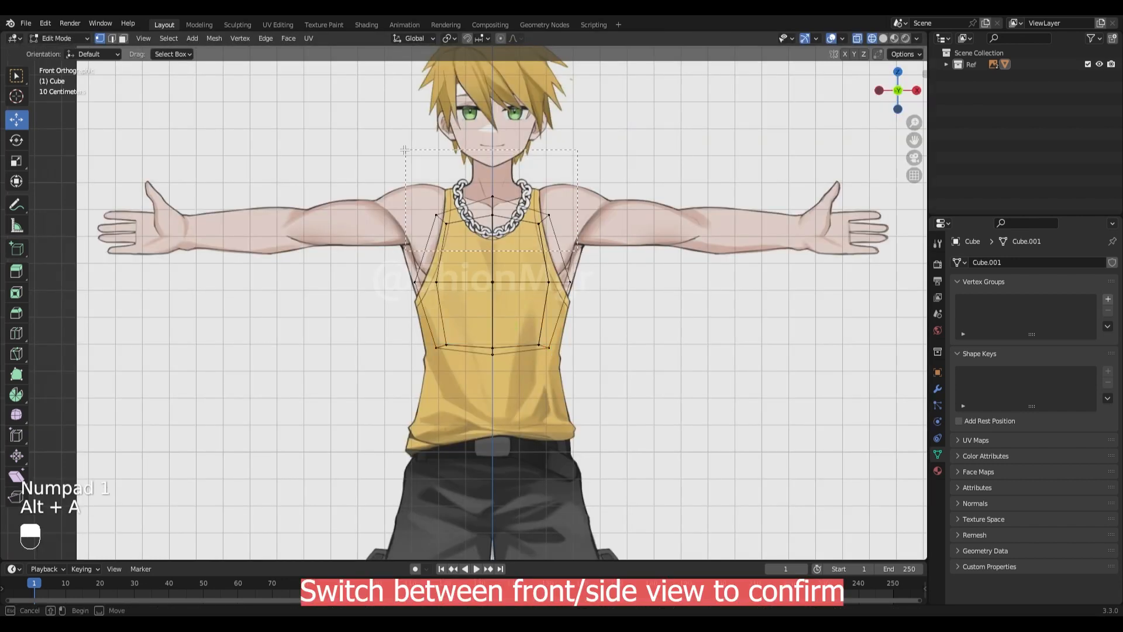
Scale the block's vertices to fit the upper chest in front and side views
{"action": "key", "text": "s"}
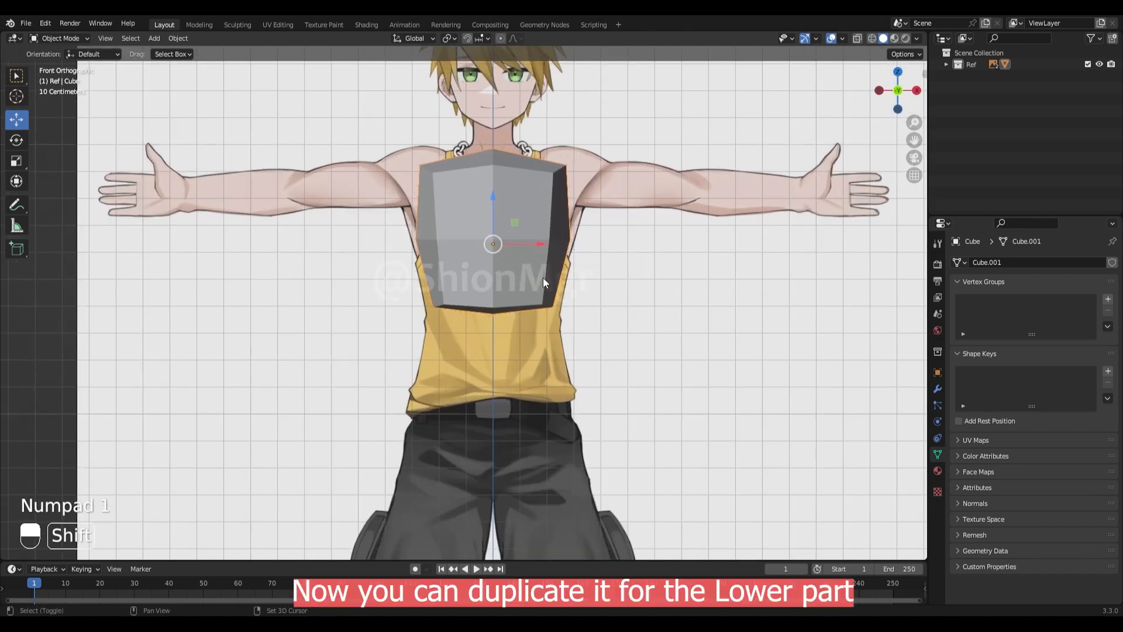
Duplicate the chest block and move the copy down to form the waist piece
{"action": "key", "text": "shift+d"}
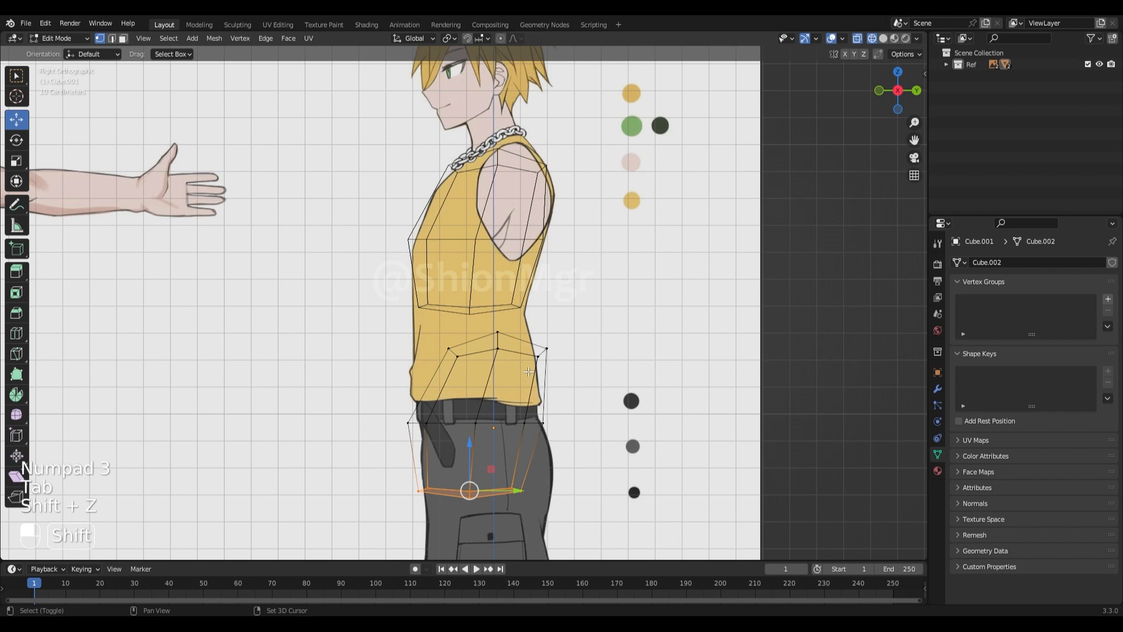
{"action": "key", "text": "g"}
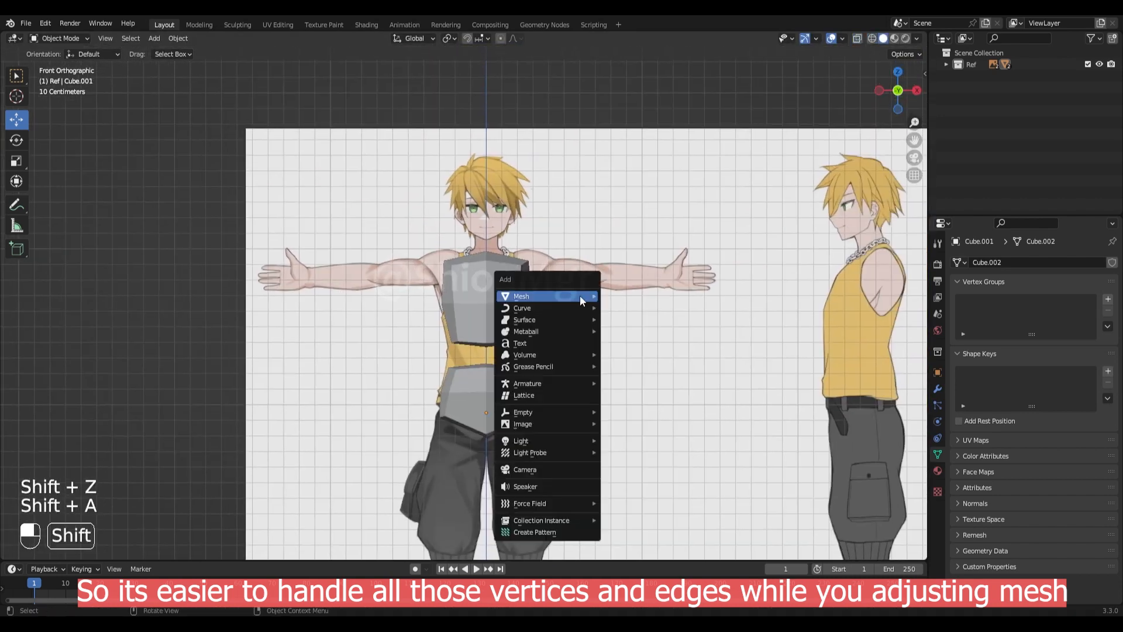
Add a cube with two subdivision levels over the head and convert it to a mesh
{"action": "left_click", "coordinate": [520, 296]}
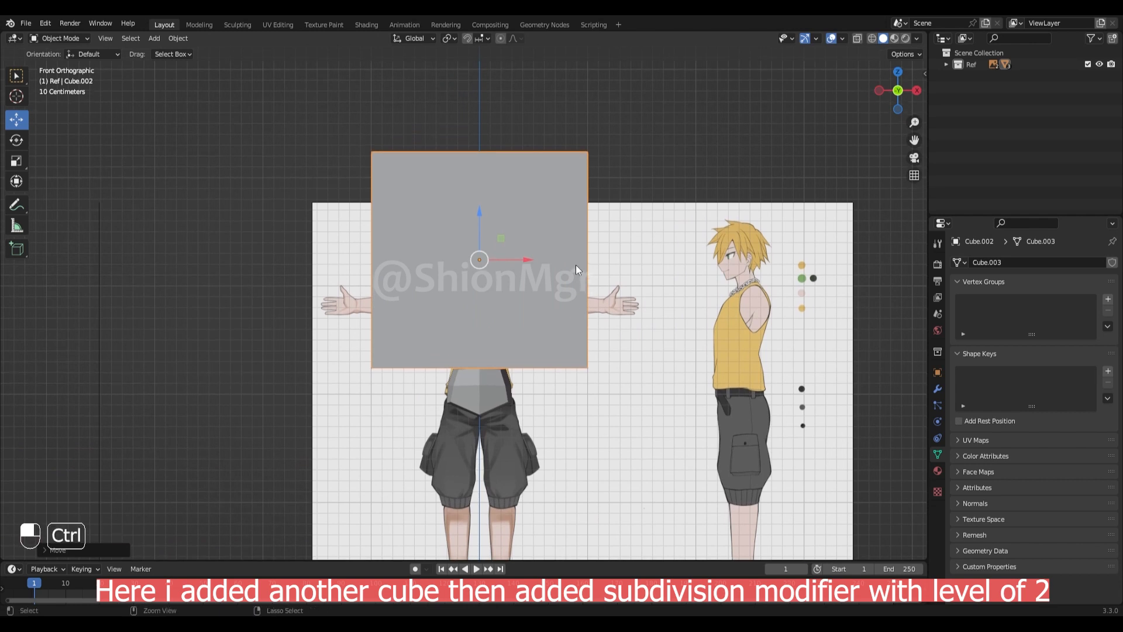
{"action": "key", "text": "Tab"}
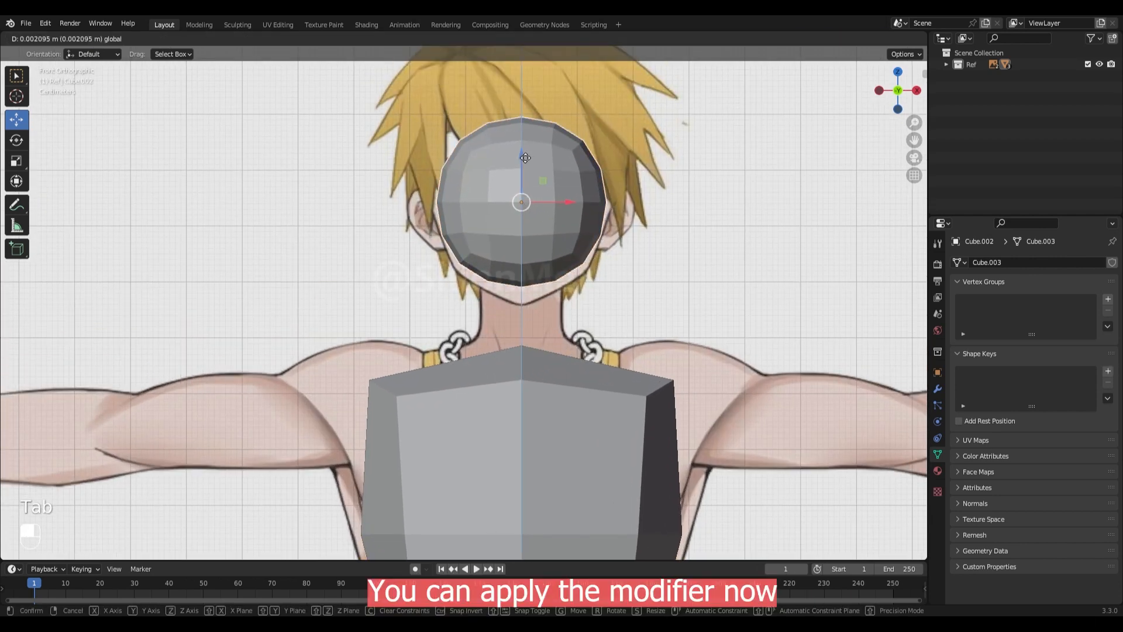
{"action": "right_click", "coordinate": [521, 203]}
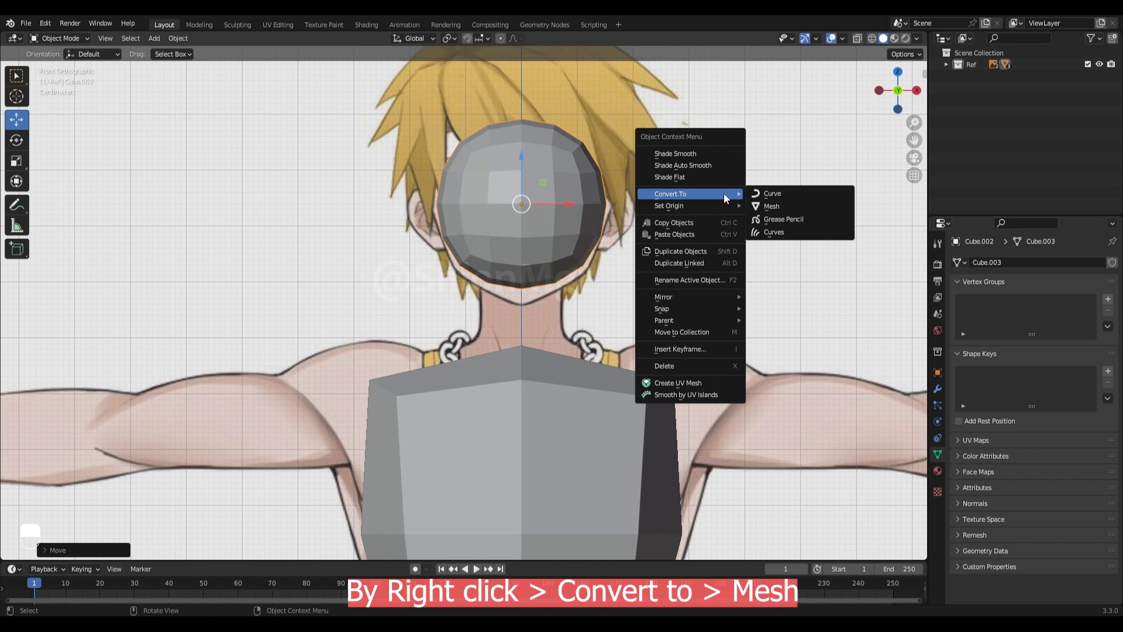
{"action": "left_click", "coordinate": [772, 207]}
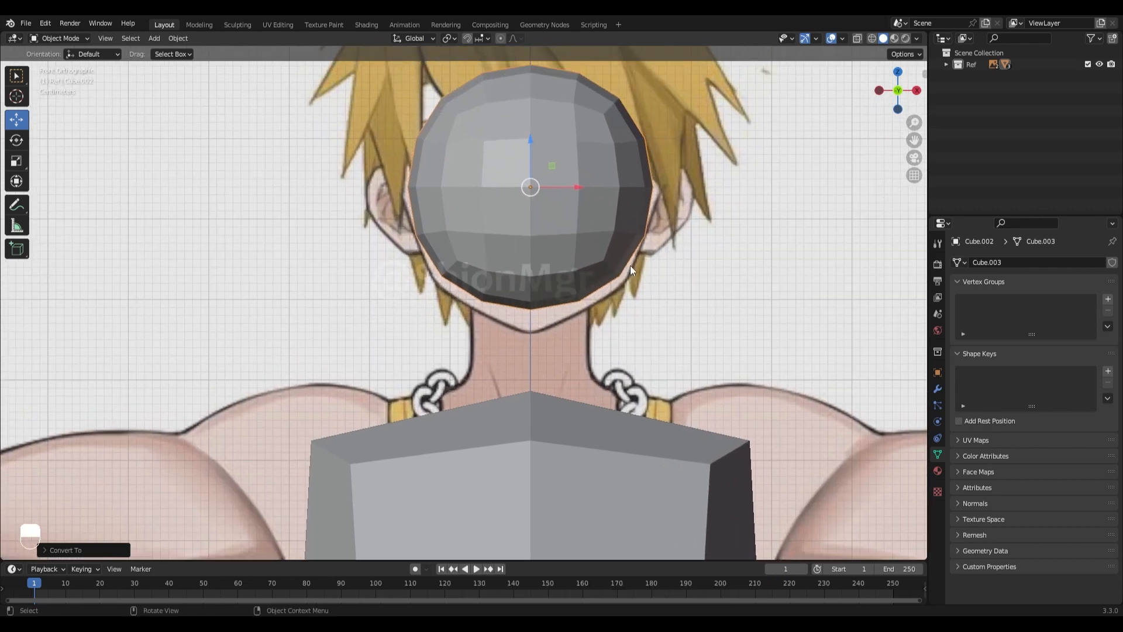
{"action": "key", "text": "ctrl+Tab"}
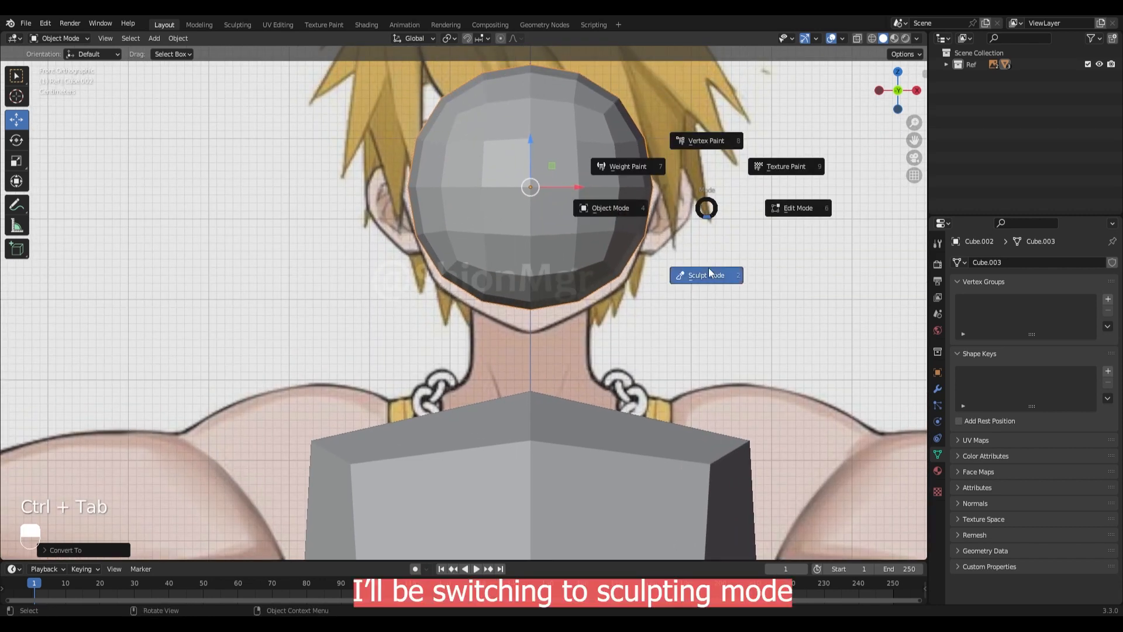
Sculpt the head ball with the Grab brush into a narrower face with a pointed chin
{"action": "left_click", "coordinate": [705, 275]}
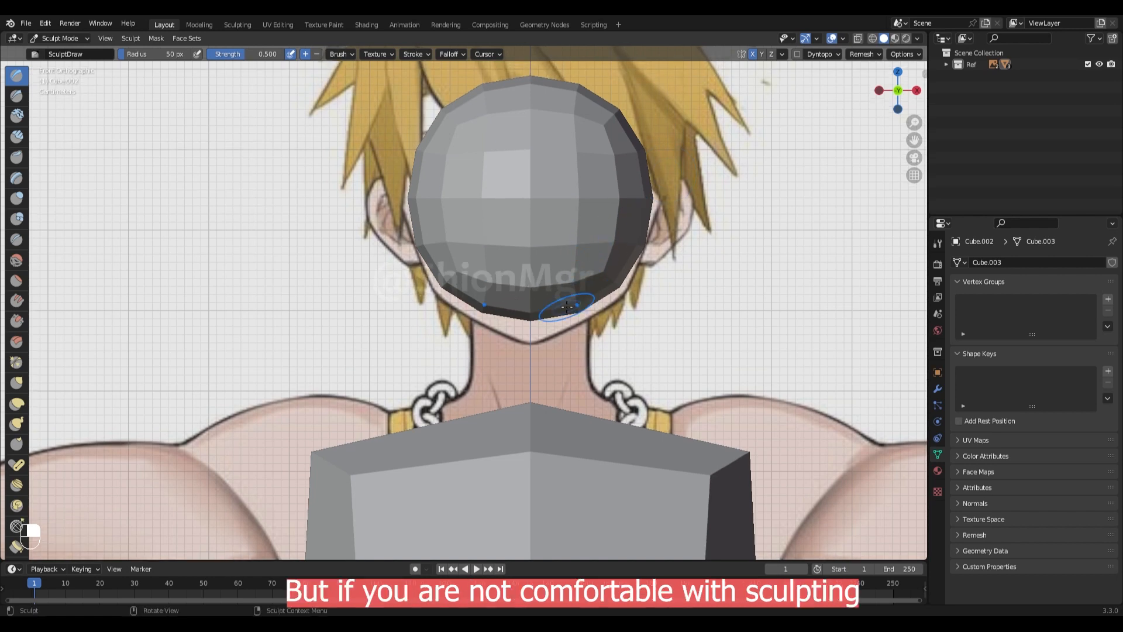
{"action": "left_click", "coordinate": [16, 383]}
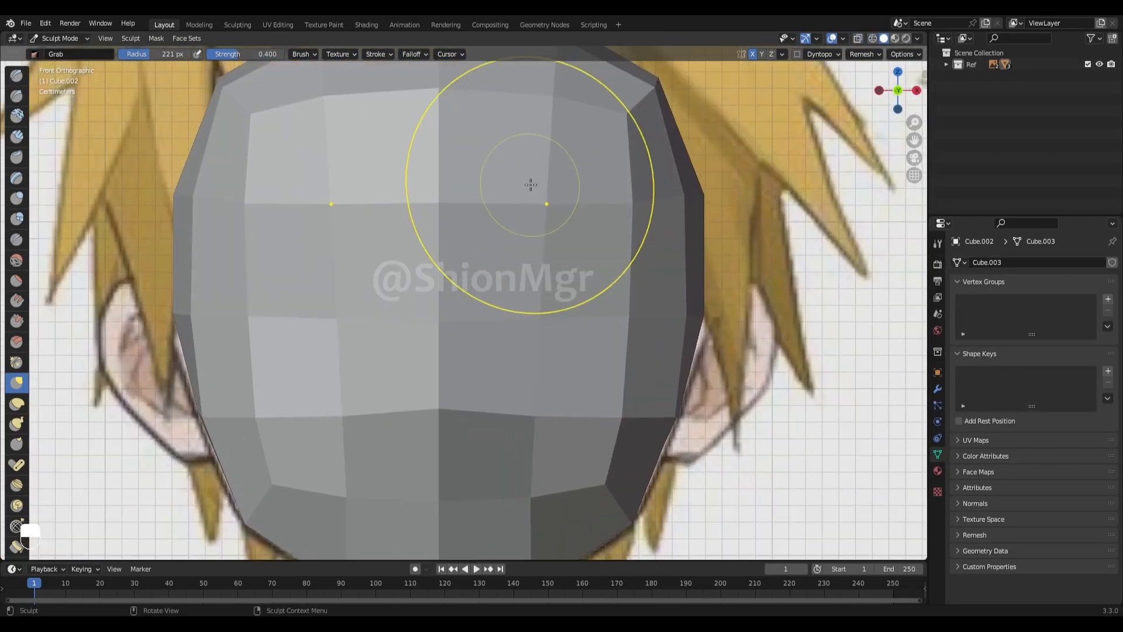
{"action": "scroll", "scroll_direction": "down", "scroll_amount": 3}
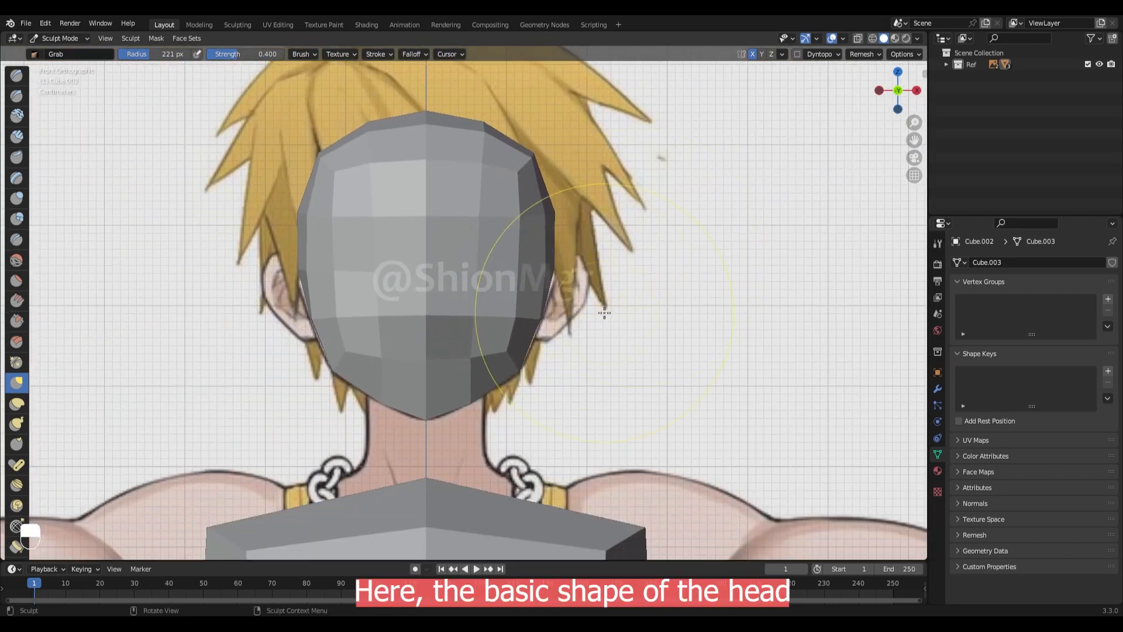
{"action": "key", "text": "ctrl+tab"}
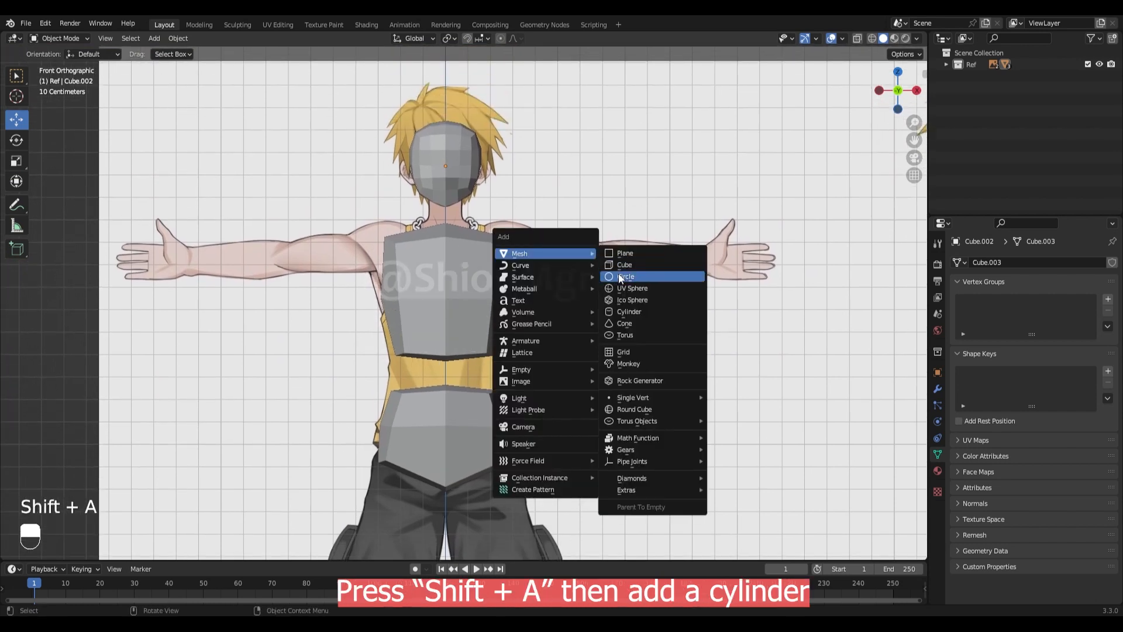
Add a slim limb-length cylinder between the legs and duplicate it for an arm
{"action": "left_click", "coordinate": [628, 310]}
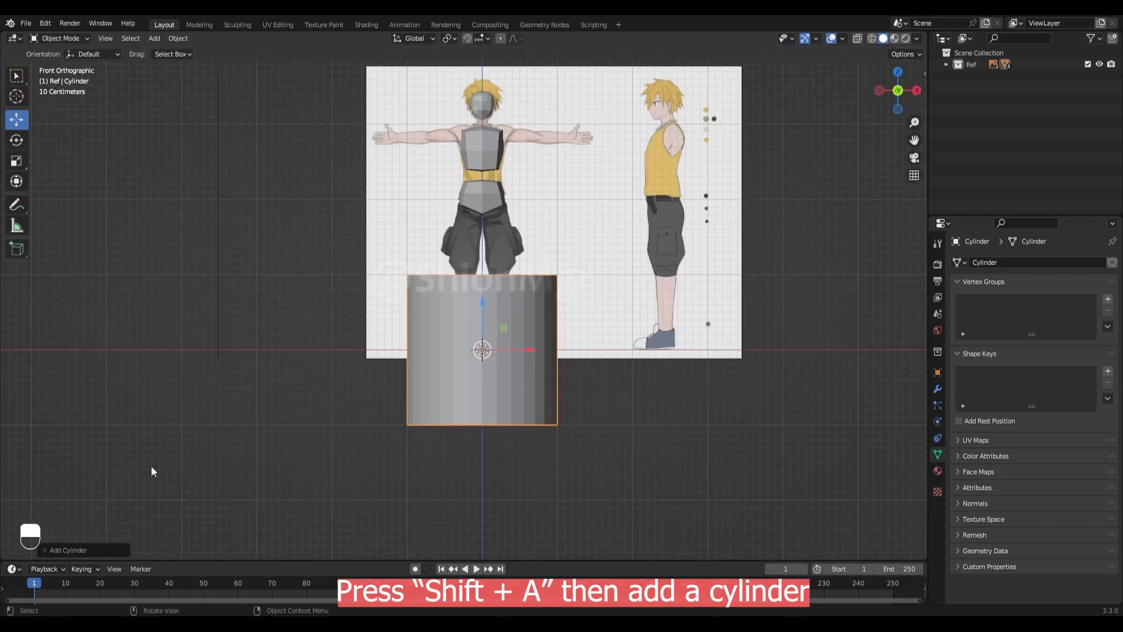
{"action": "left_click", "coordinate": [68, 549]}
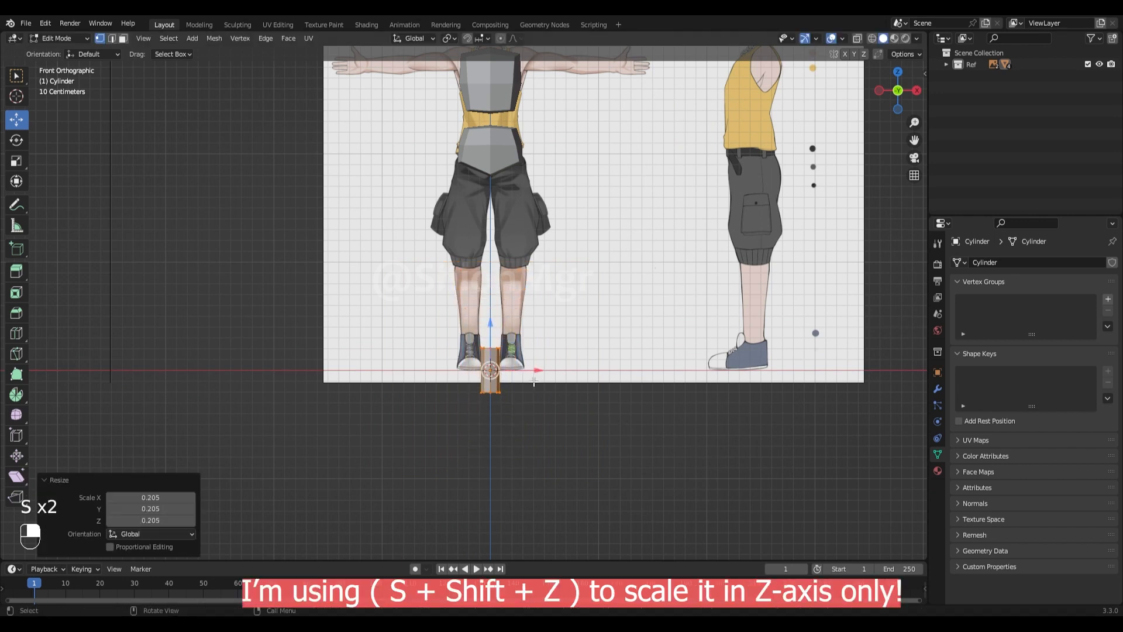
{"action": "key", "text": "Tab"}
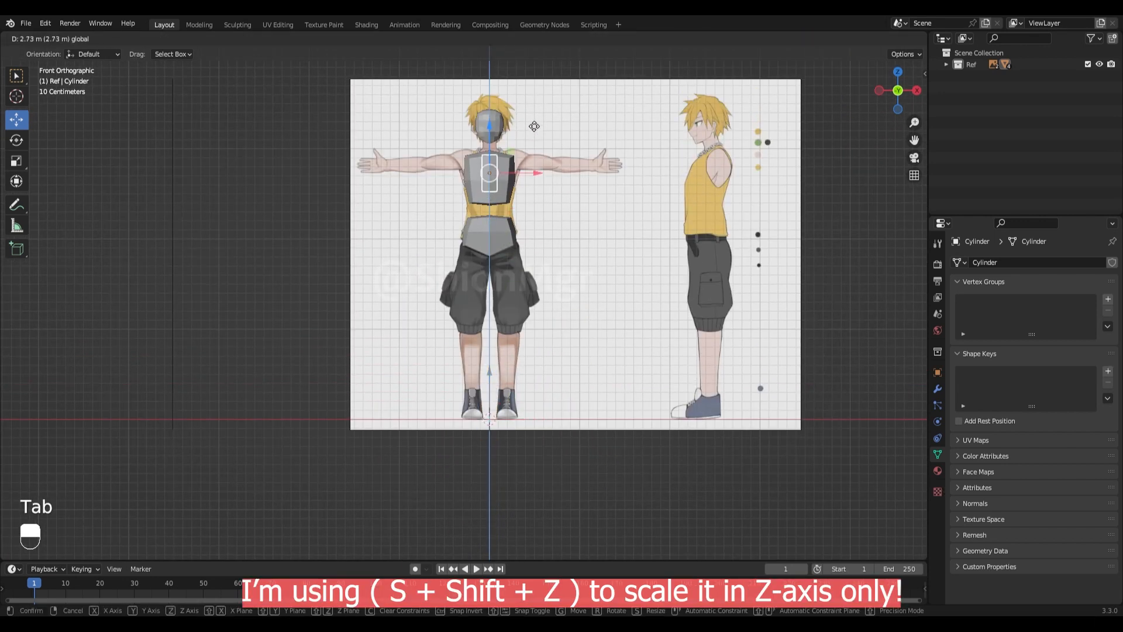
{"action": "key", "text": "Tab"}
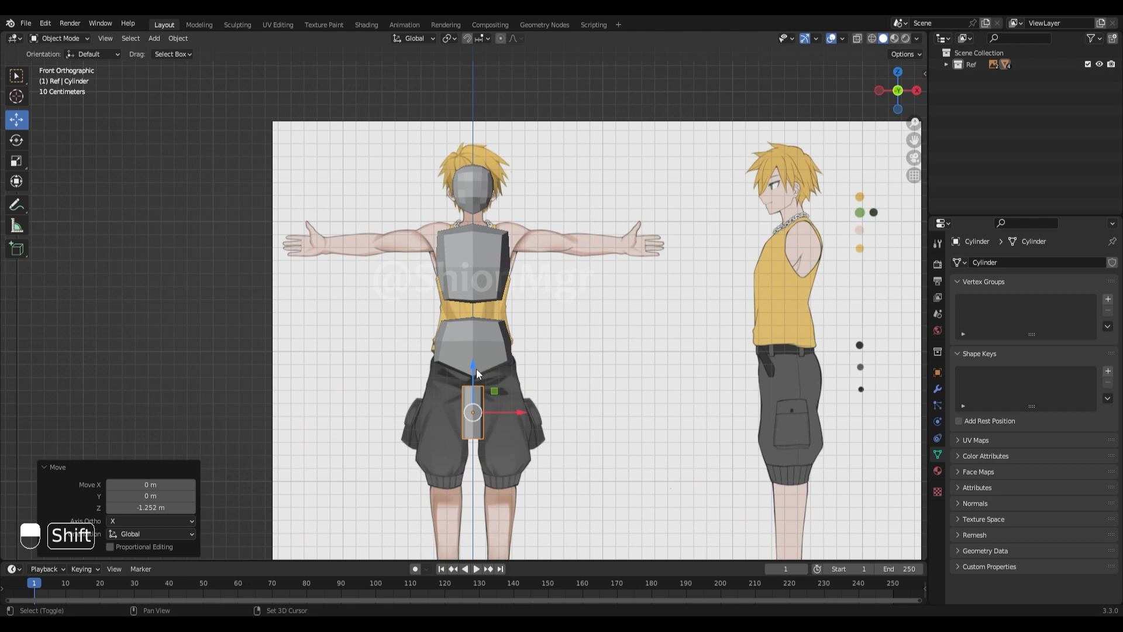
{"action": "key", "text": "shift+d"}
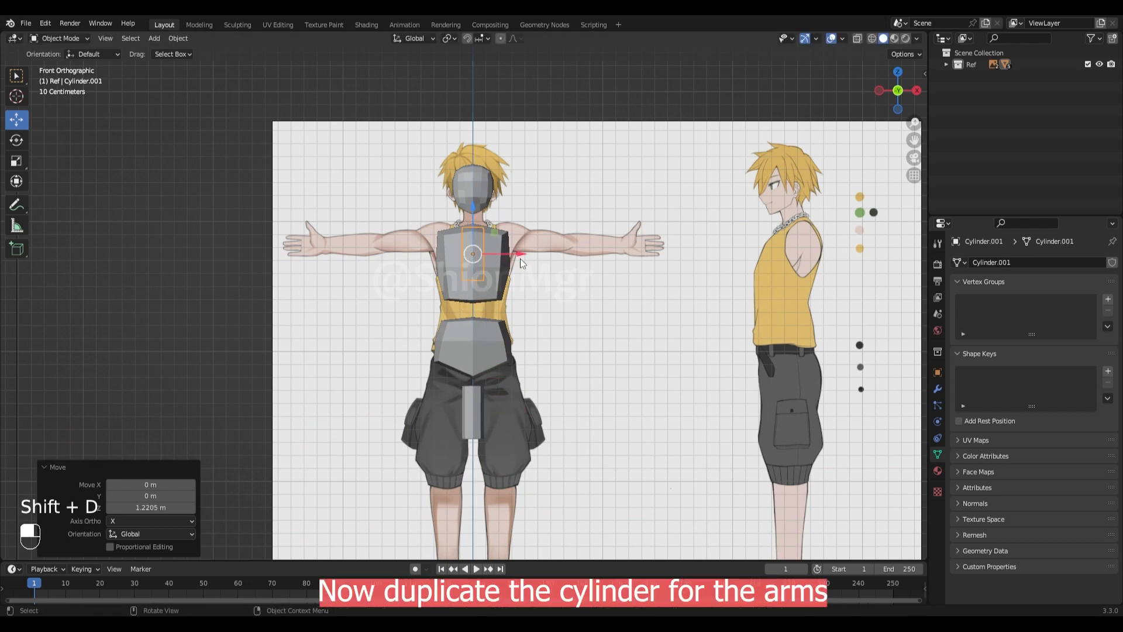
Lay the copied cylinder along the upper arm and taper its outer end
{"action": "key", "text": "Tab"}
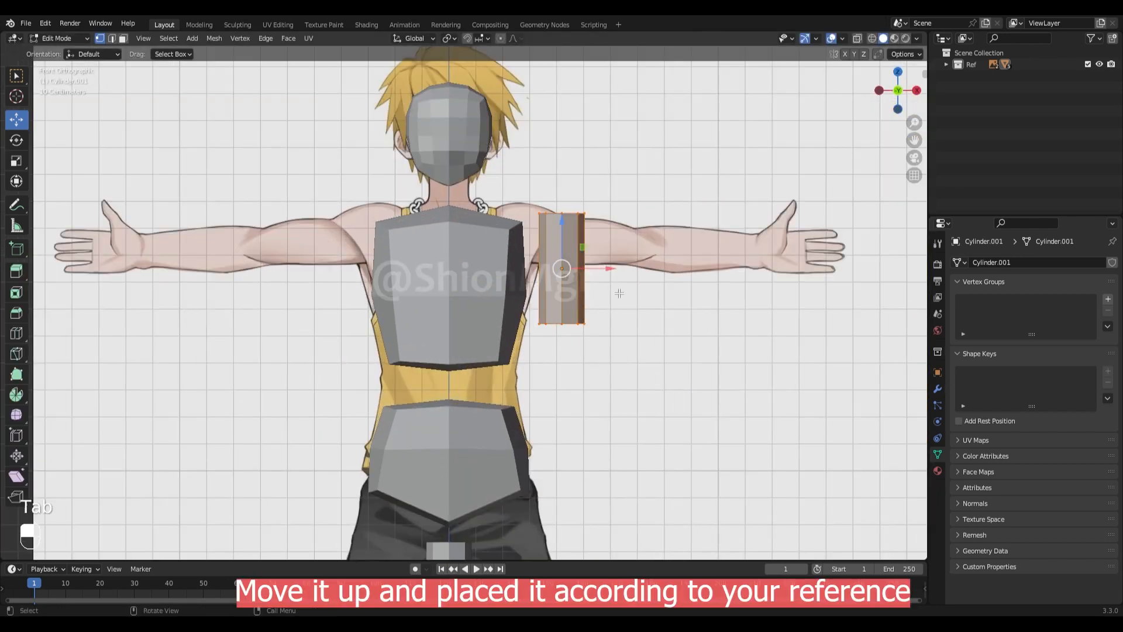
{"action": "key", "text": "r"}
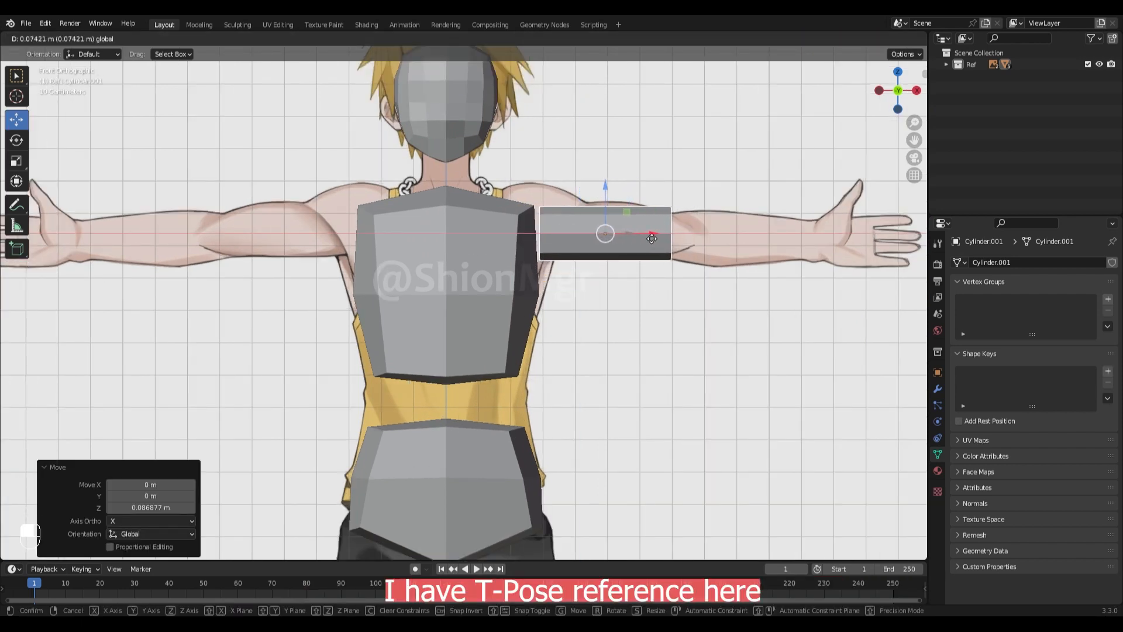
{"action": "key", "text": "Tab"}
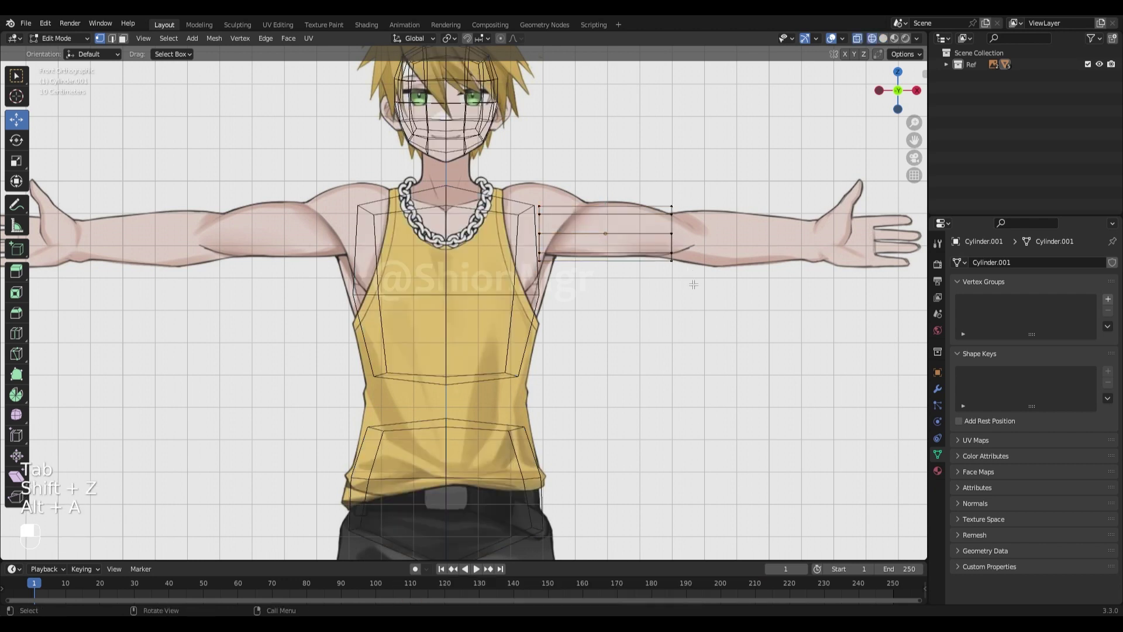
{"action": "key", "text": "s"}
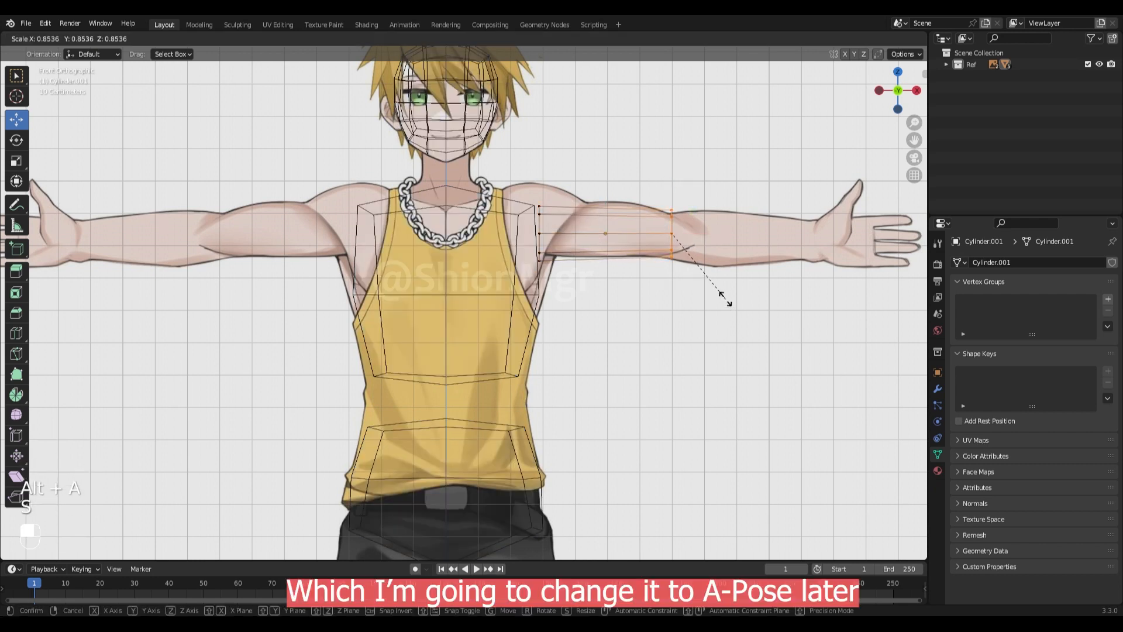
{"action": "key", "text": "Tab"}
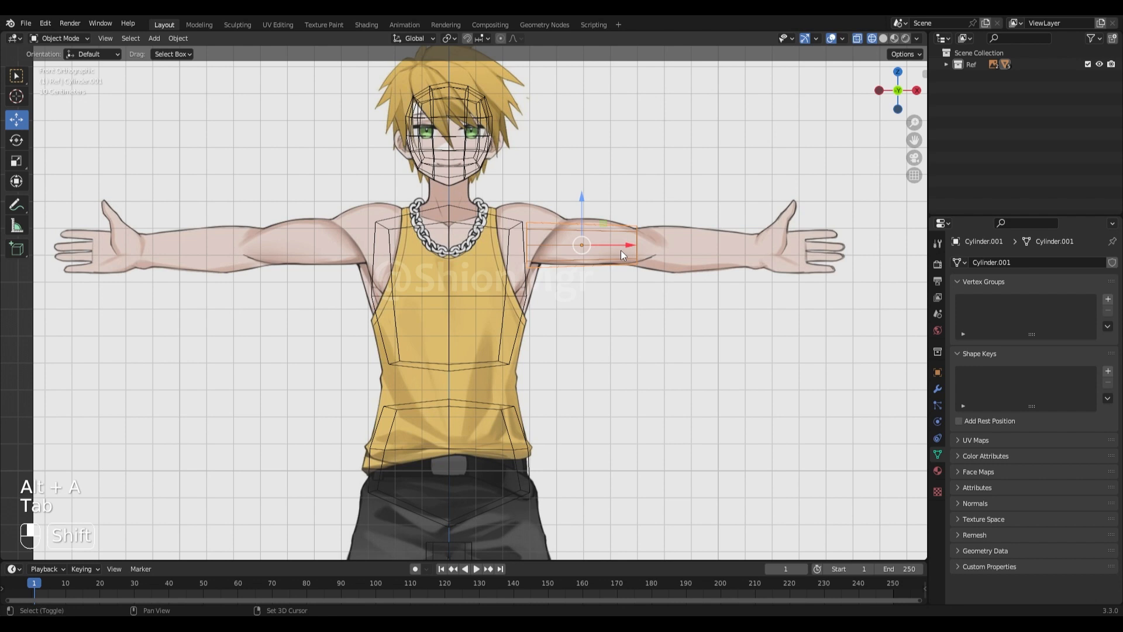
{"action": "key", "text": "Tab"}
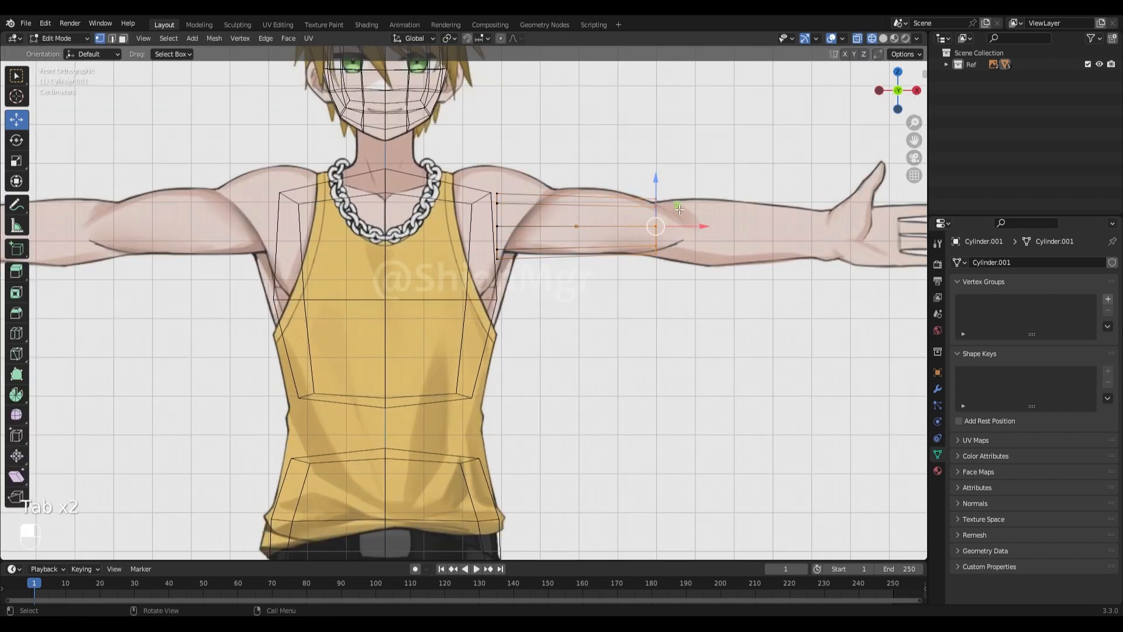
{"action": "key", "text": "Tab"}
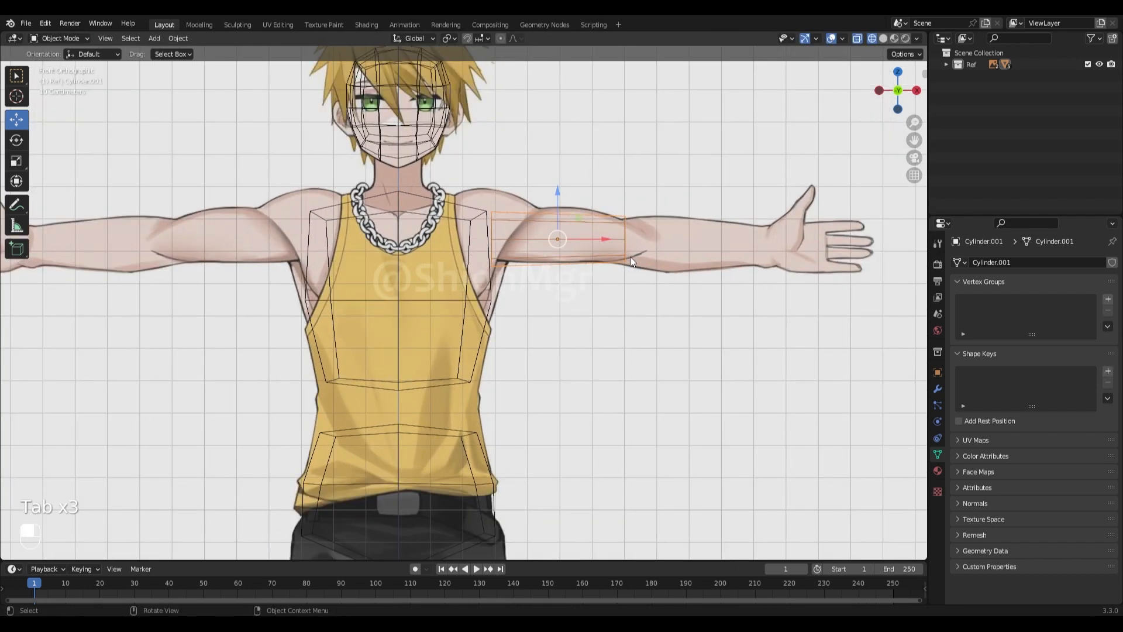
{"action": "key", "text": "shift+d"}
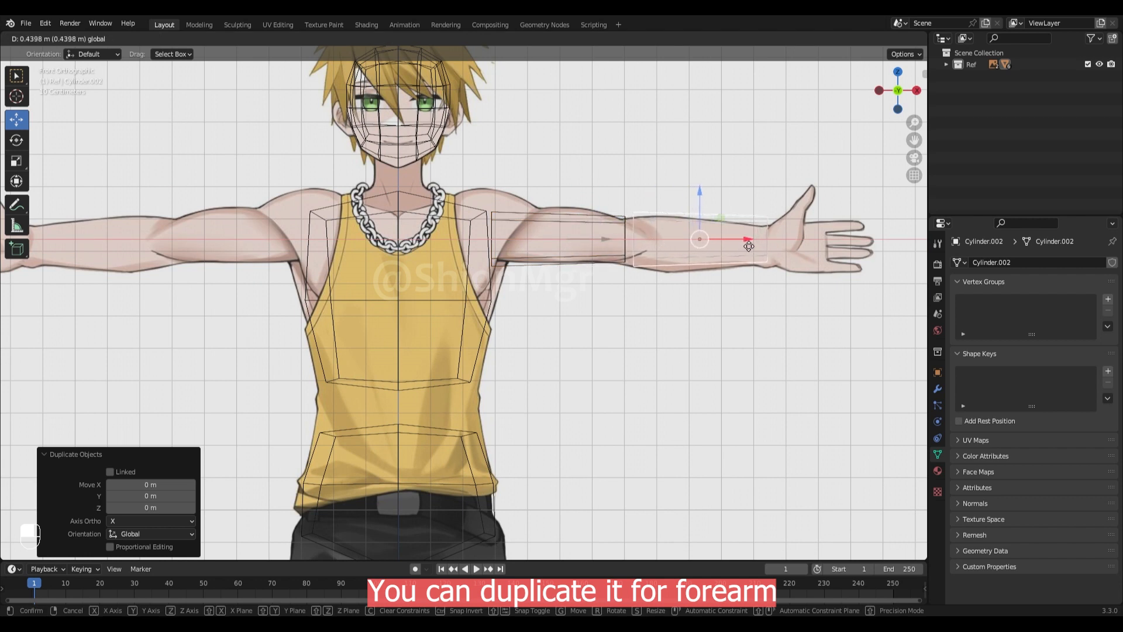
Extrude the forearm copy toward the hand and scale the wrist ring down
{"action": "key", "text": "Tab"}
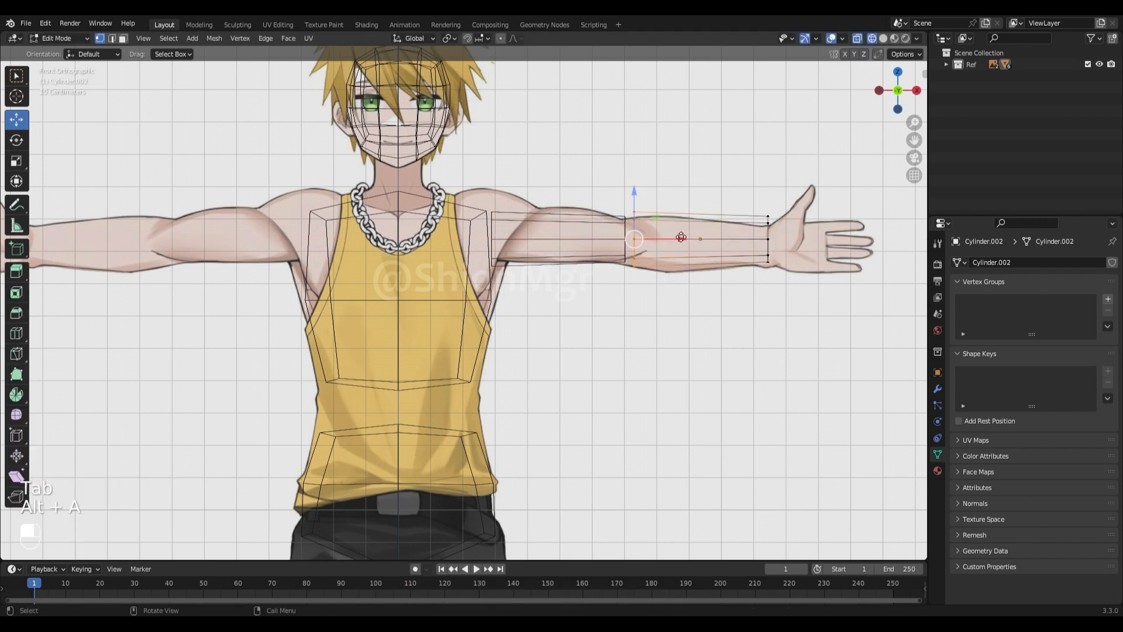
{"action": "key", "text": "e"}
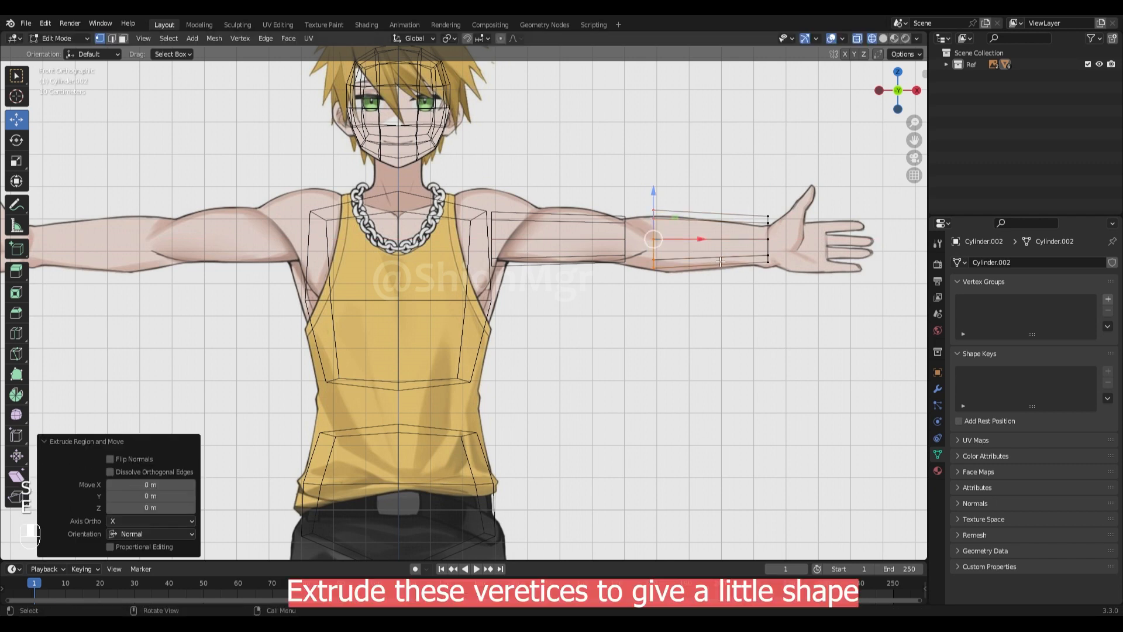
{"action": "key", "text": "s"}
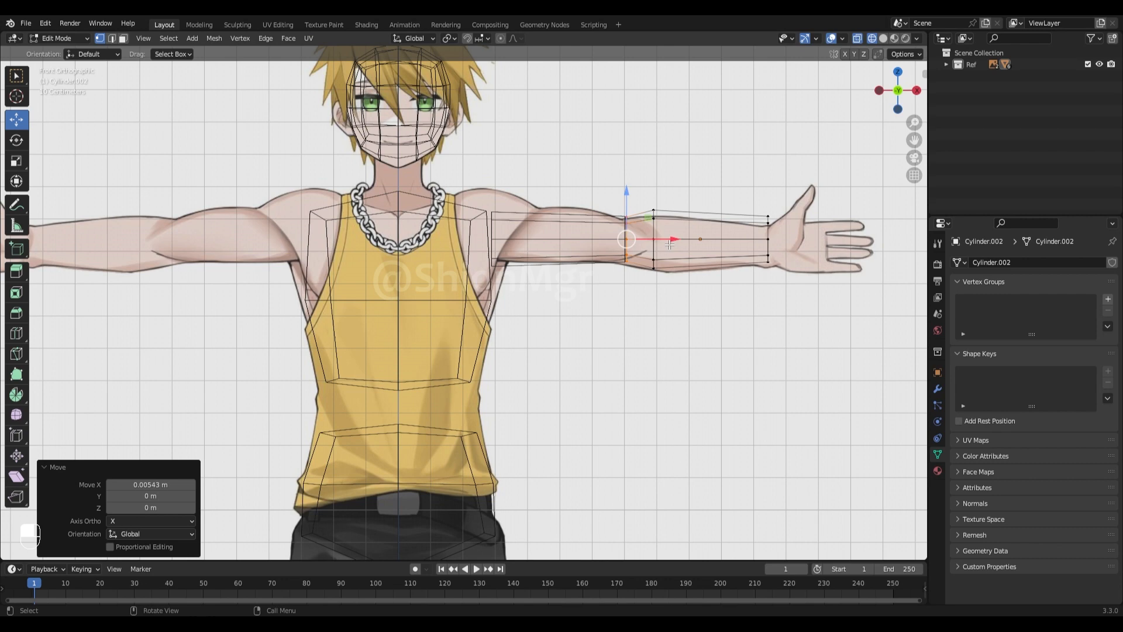
{"action": "key", "text": "s"}
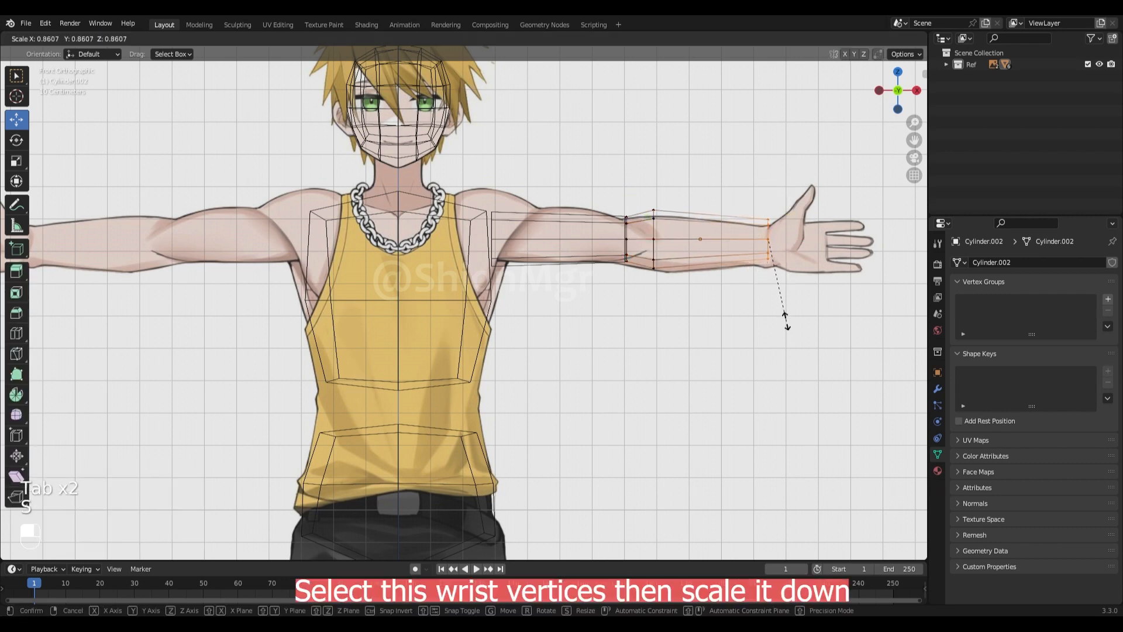
{"action": "key", "text": "Tab"}
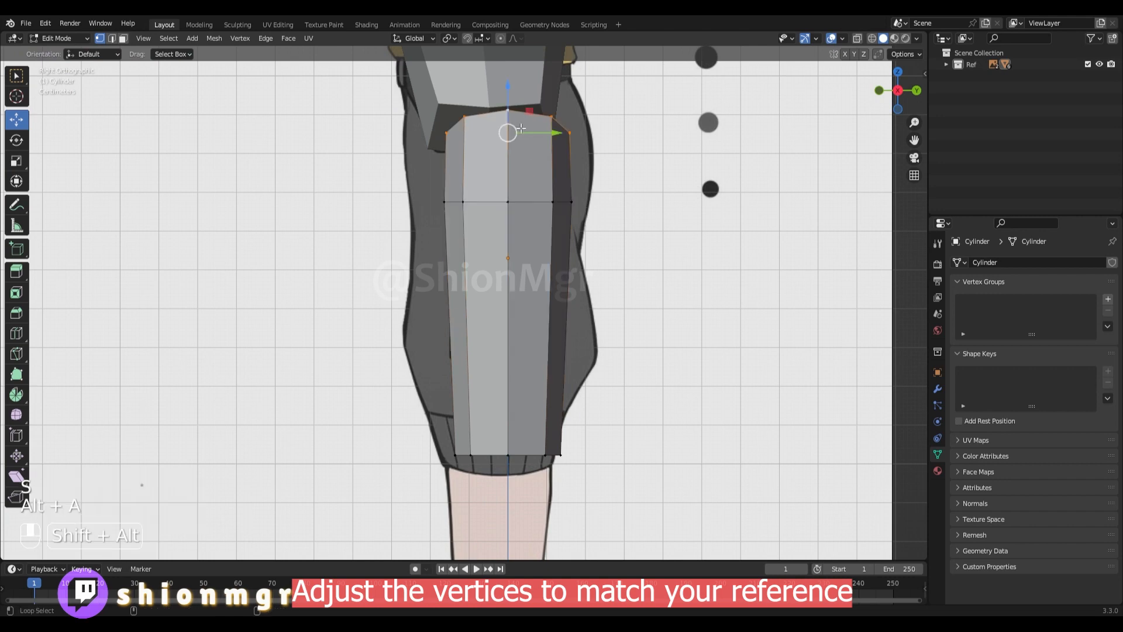
Adjust the thigh cylinder's loops to follow the shorts in side and front views
{"action": "key", "text": "alt+a"}
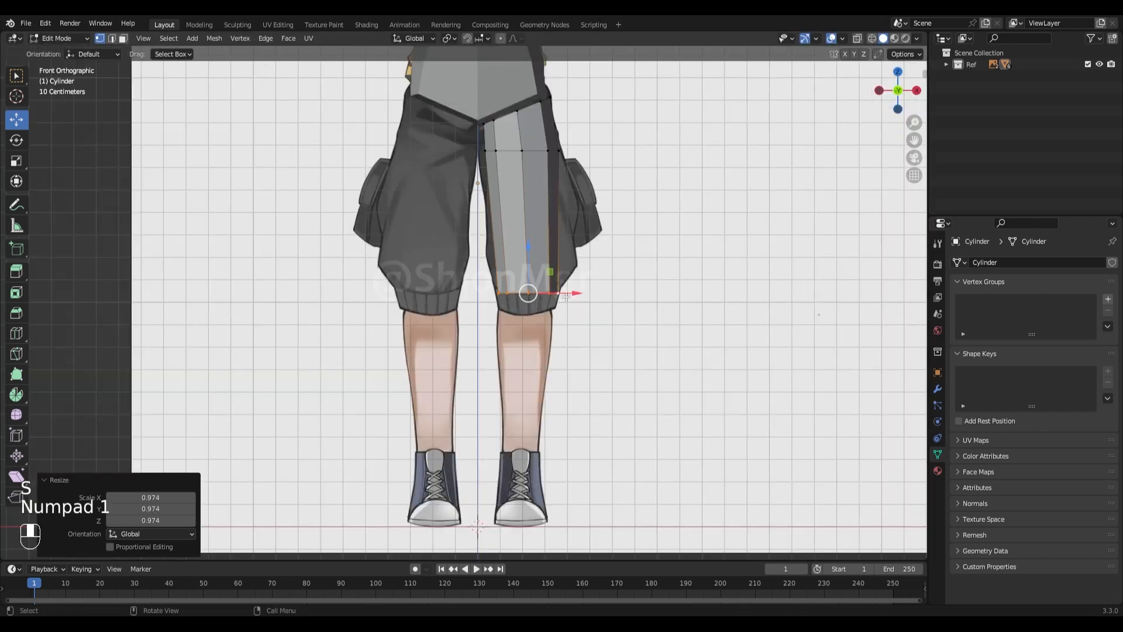
{"action": "key", "text": "Tab"}
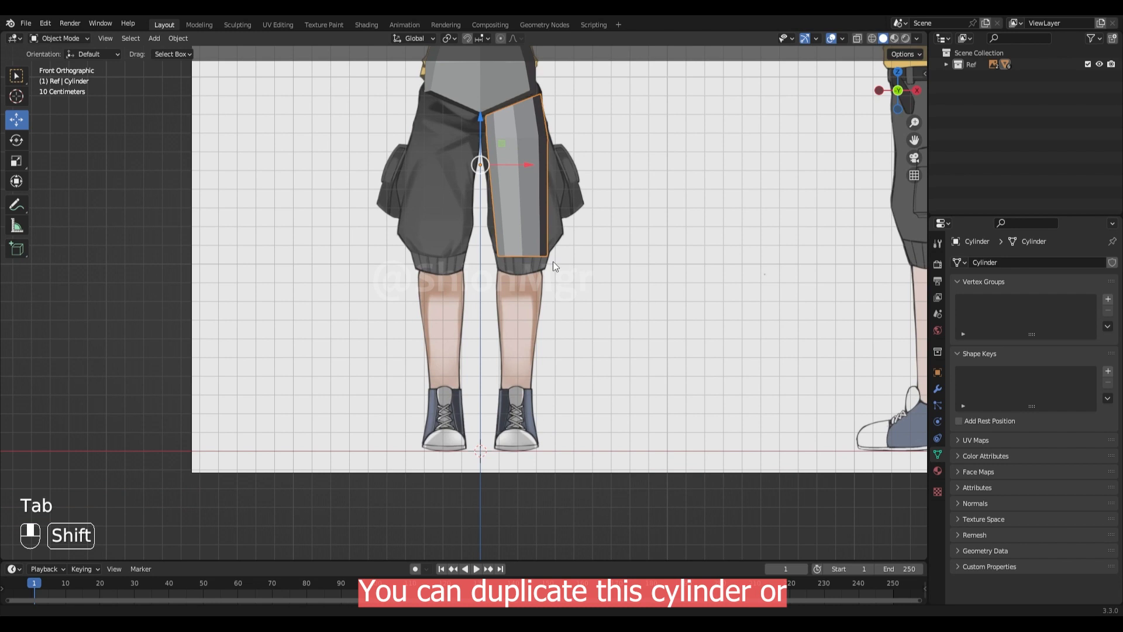
{"action": "scroll", "scroll_direction": "down", "scroll_amount": 3}
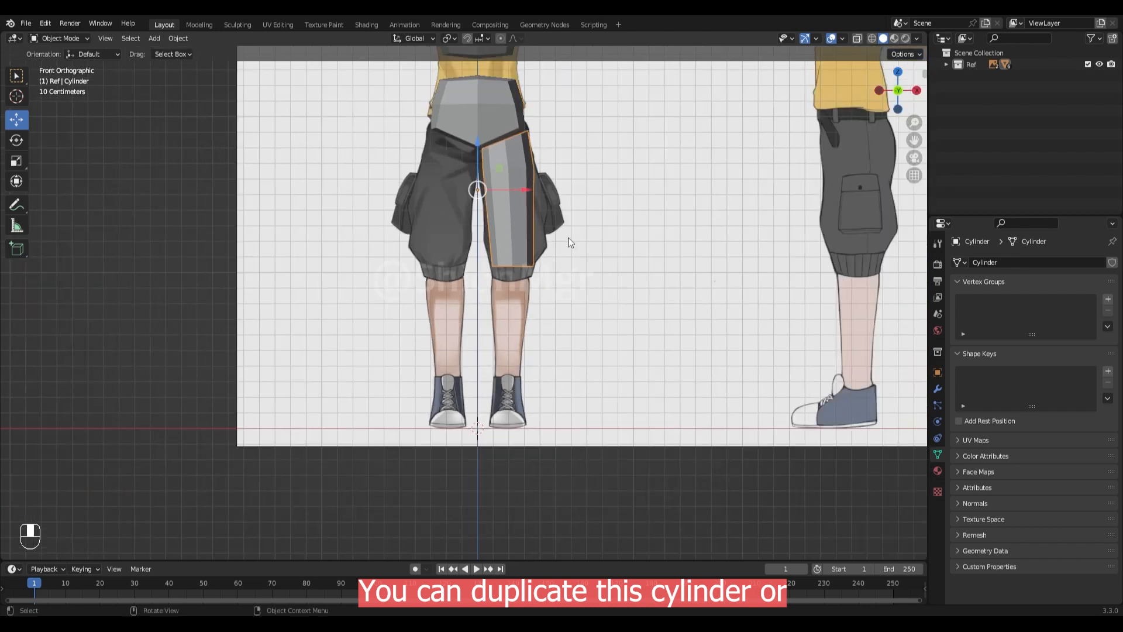
{"action": "key", "text": "shift+a"}
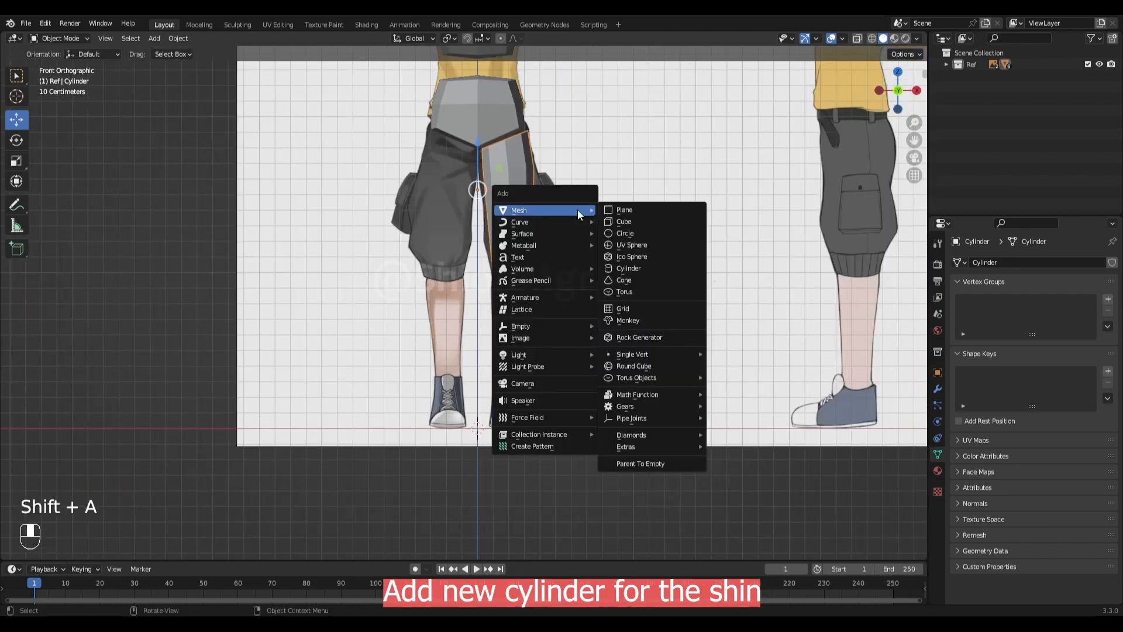
Add a shin cylinder narrowing toward the ankle and join it with the thigh
{"action": "left_click", "coordinate": [628, 268]}
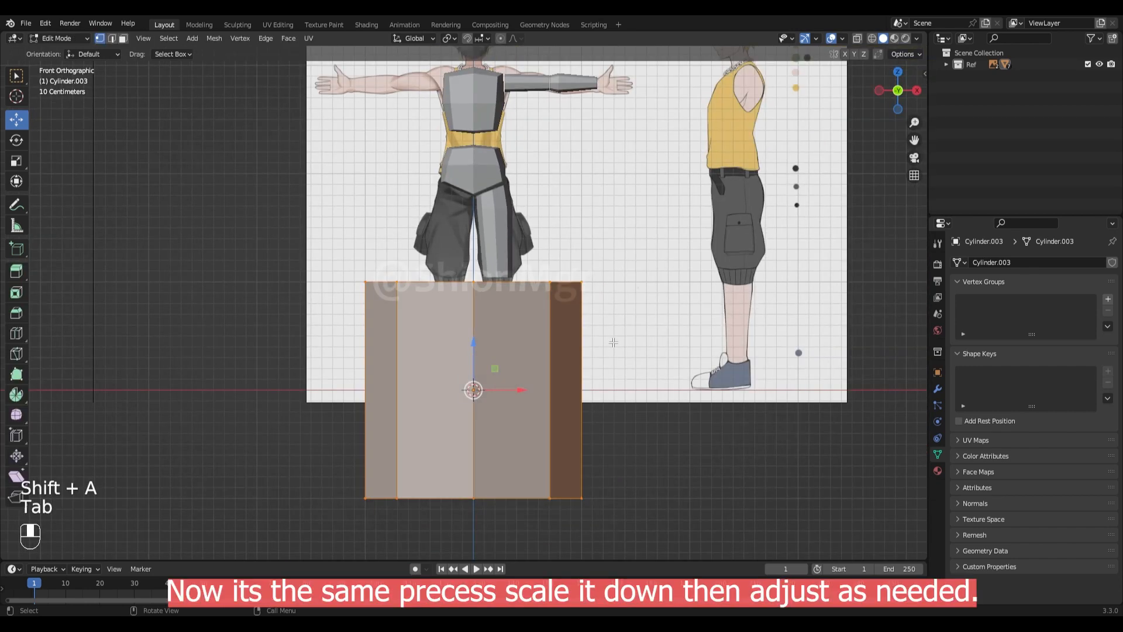
{"action": "key", "text": "s"}
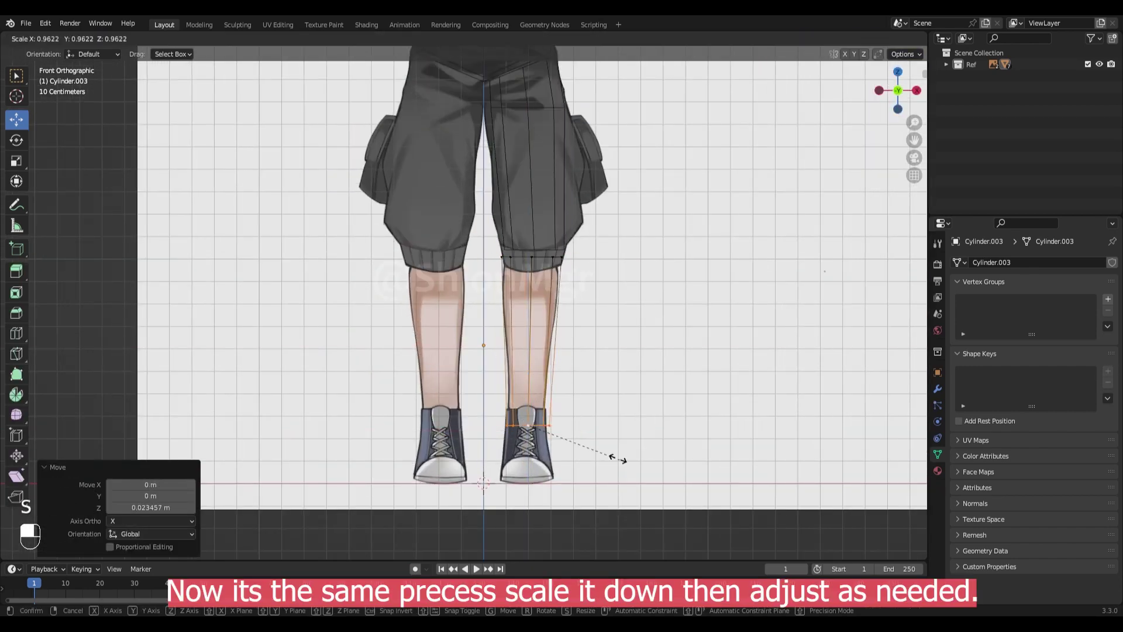
{"action": "key", "text": "Tab"}
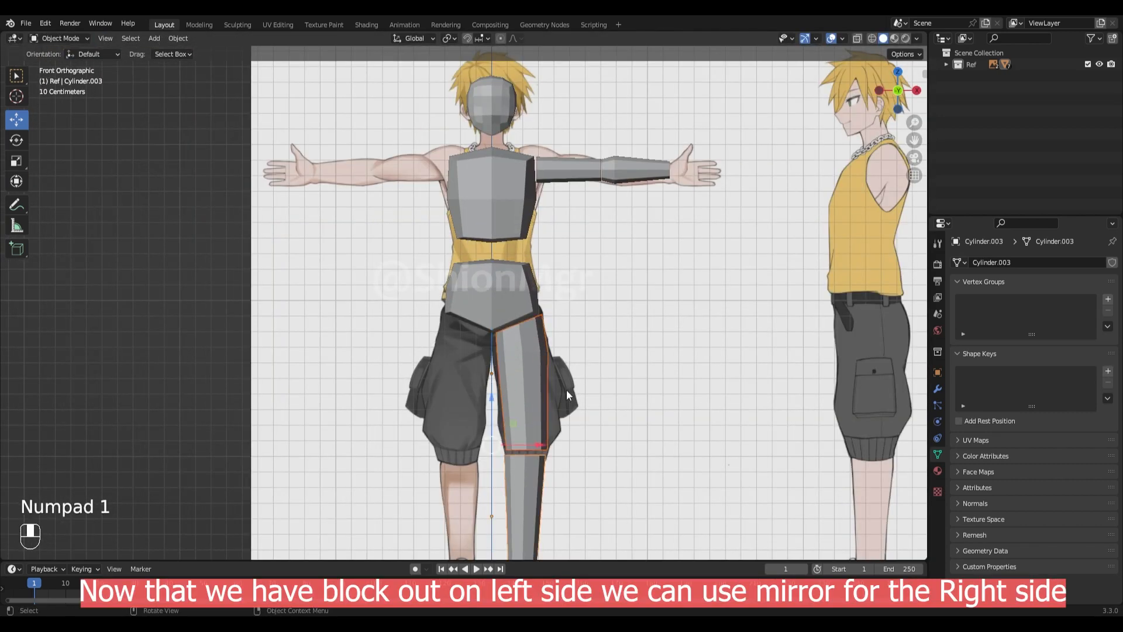
{"action": "key", "text": "ctrl+j"}
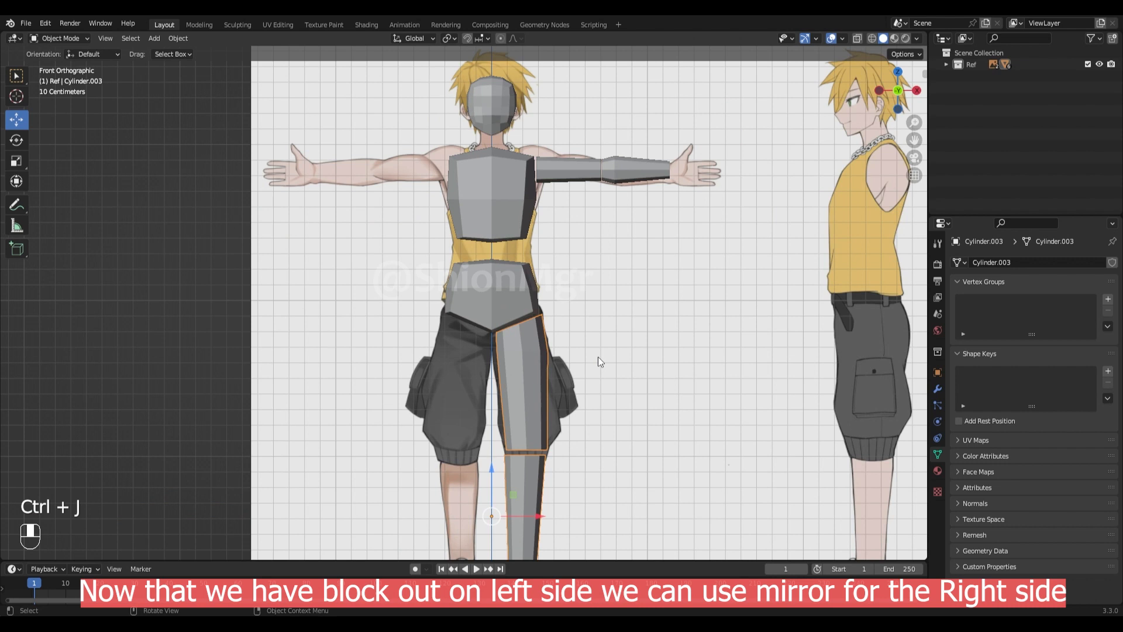
Join both arm pieces into a single object with Ctrl+J and apply All Transforms
{"action": "left_click", "coordinate": [631, 170]}
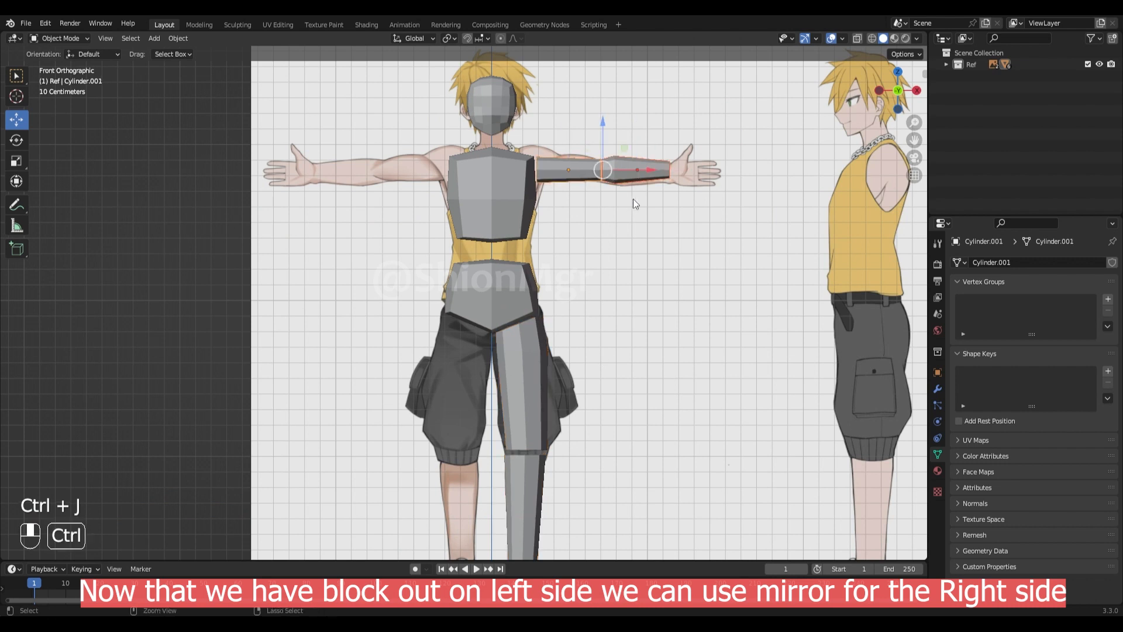
{"action": "key", "text": "ctrl+a"}
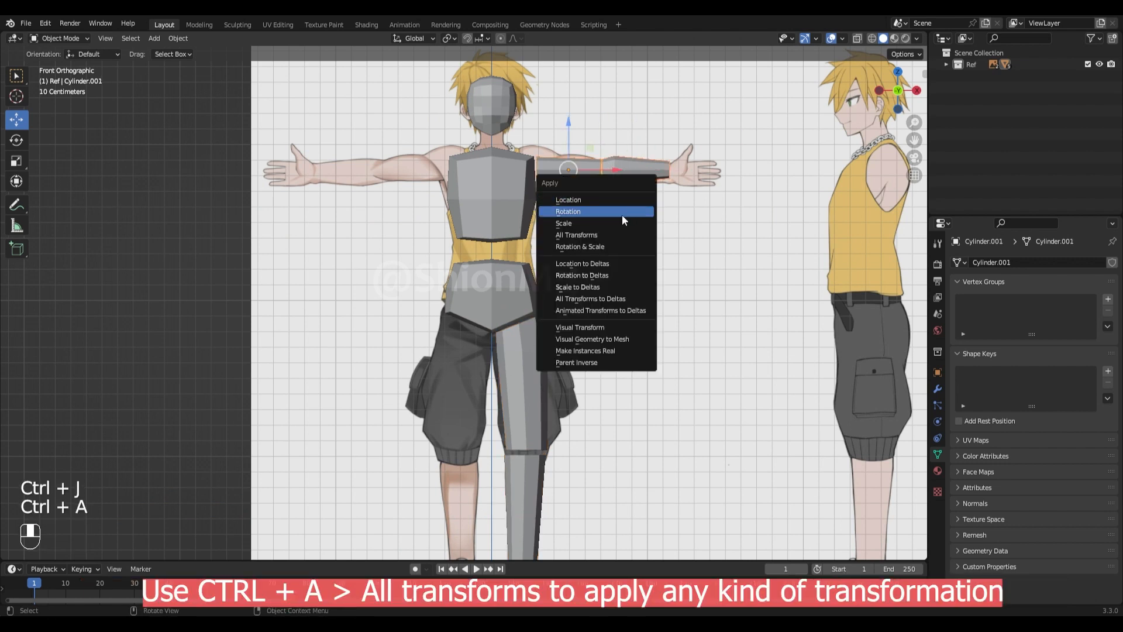
{"action": "left_click", "coordinate": [576, 235]}
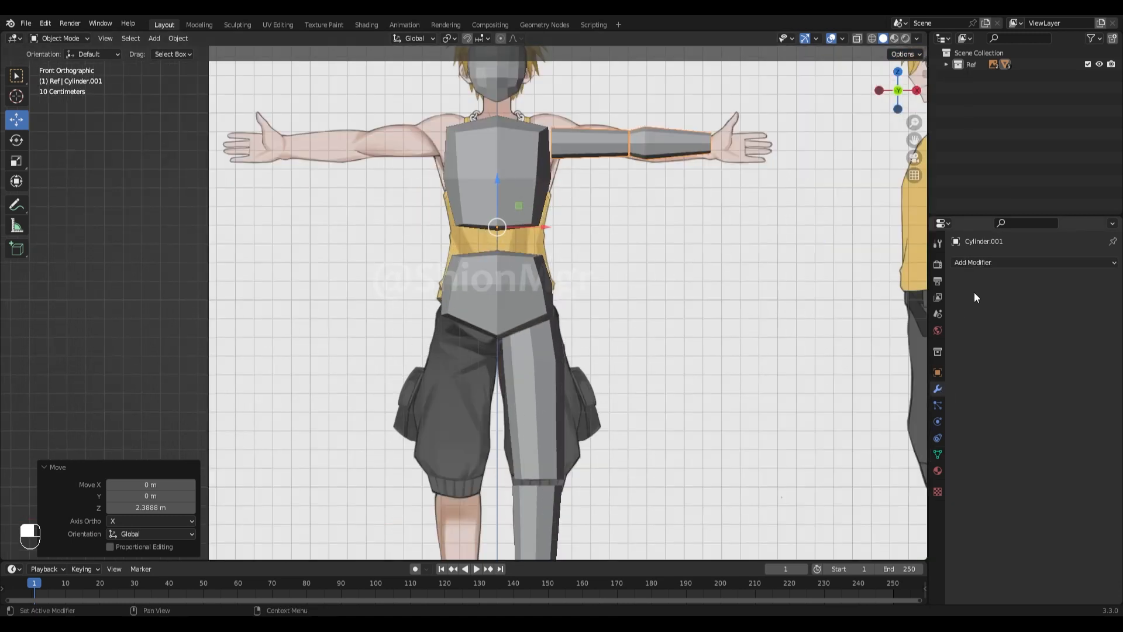
Add a Mirror modifier to the arm and another X-axis Mirror modifier to the leg
{"action": "left_click", "coordinate": [972, 262]}
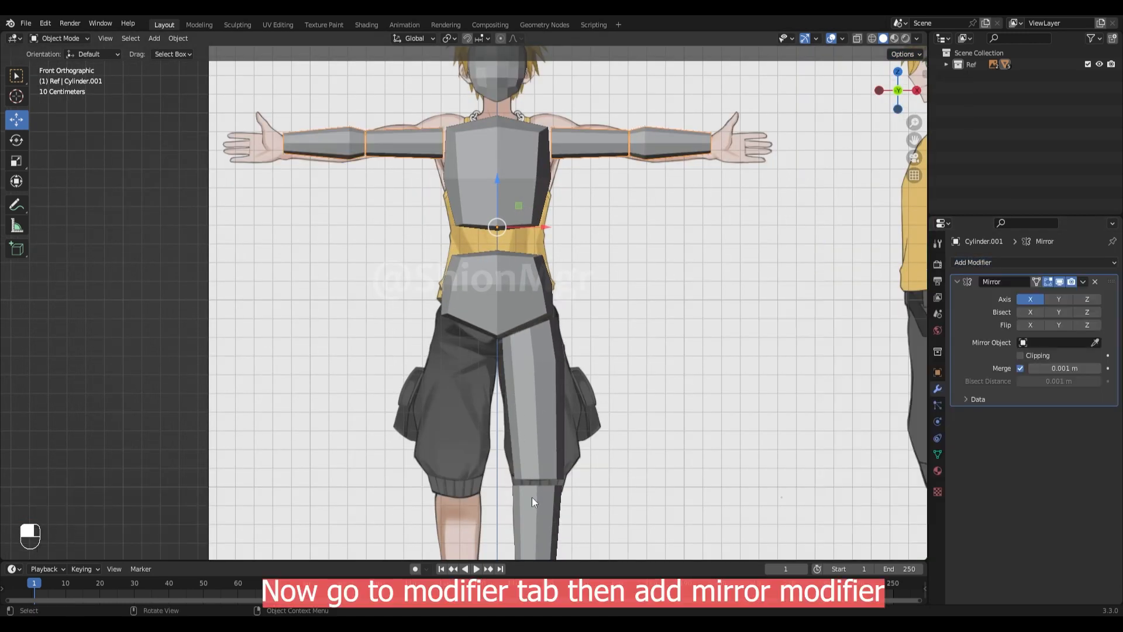
{"action": "left_click", "coordinate": [1002, 262]}
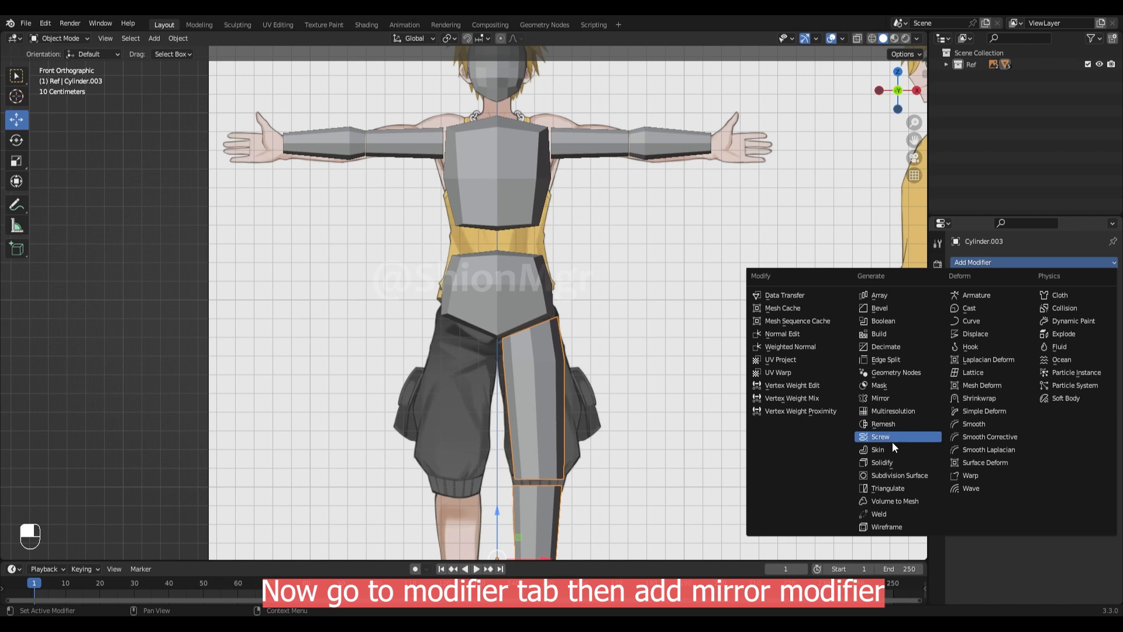
{"action": "left_click", "coordinate": [879, 397]}
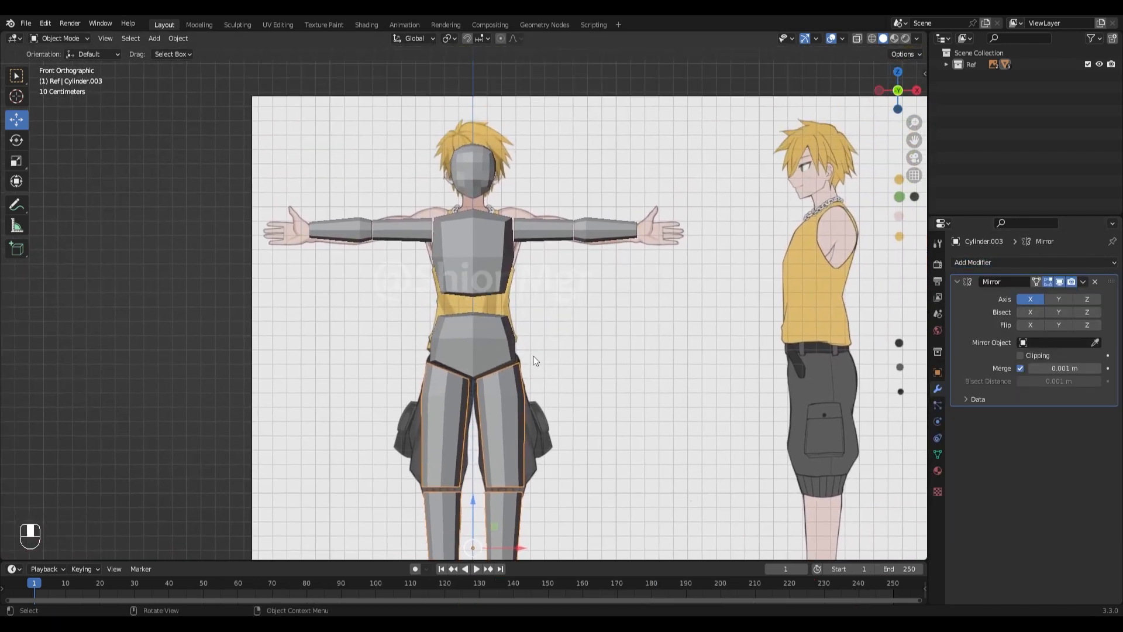
{"action": "key", "text": "shift+a"}
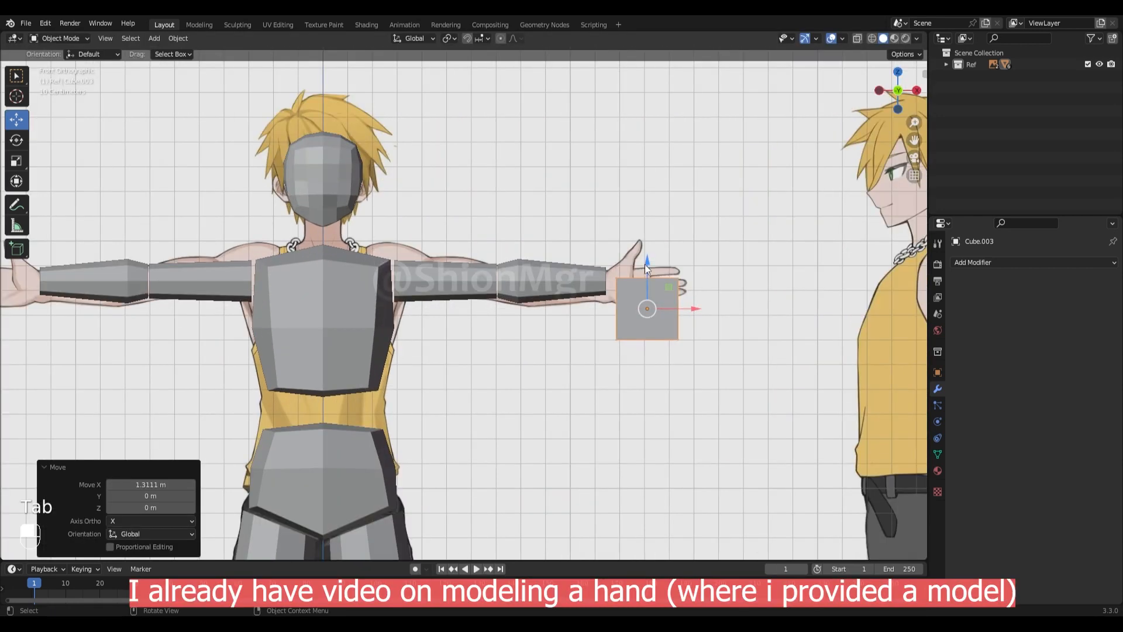
Scale a cube into a flat hand over the palm and move the knee vertices to the side reference
{"action": "key", "text": "s"}
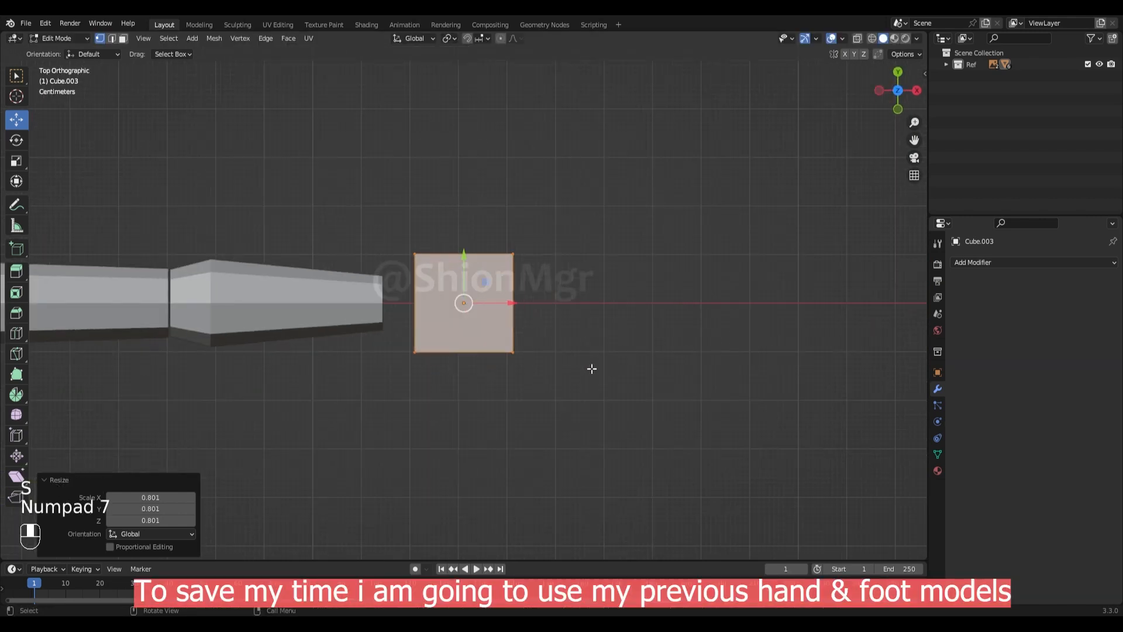
{"action": "key", "text": "s"}
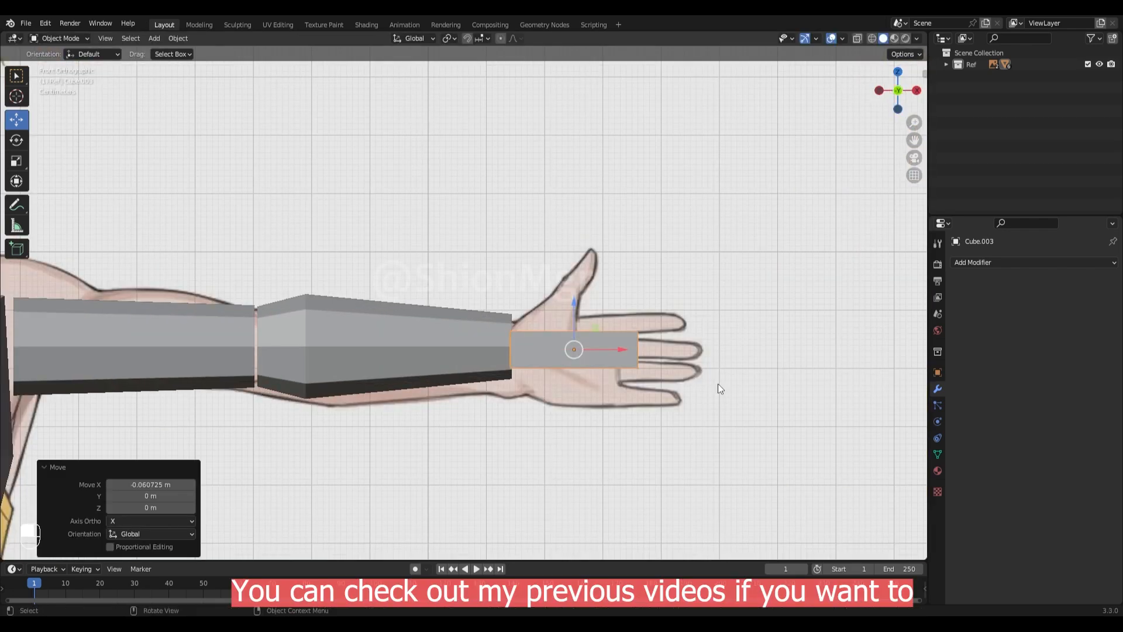
{"action": "key", "text": "Tab"}
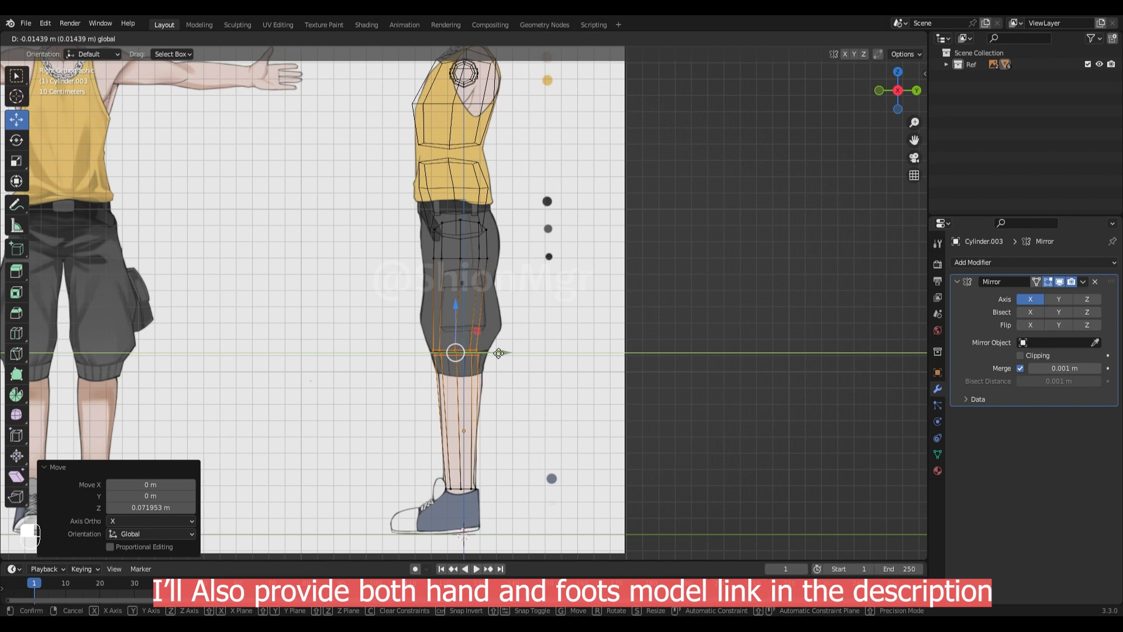
{"action": "key", "text": "Tab"}
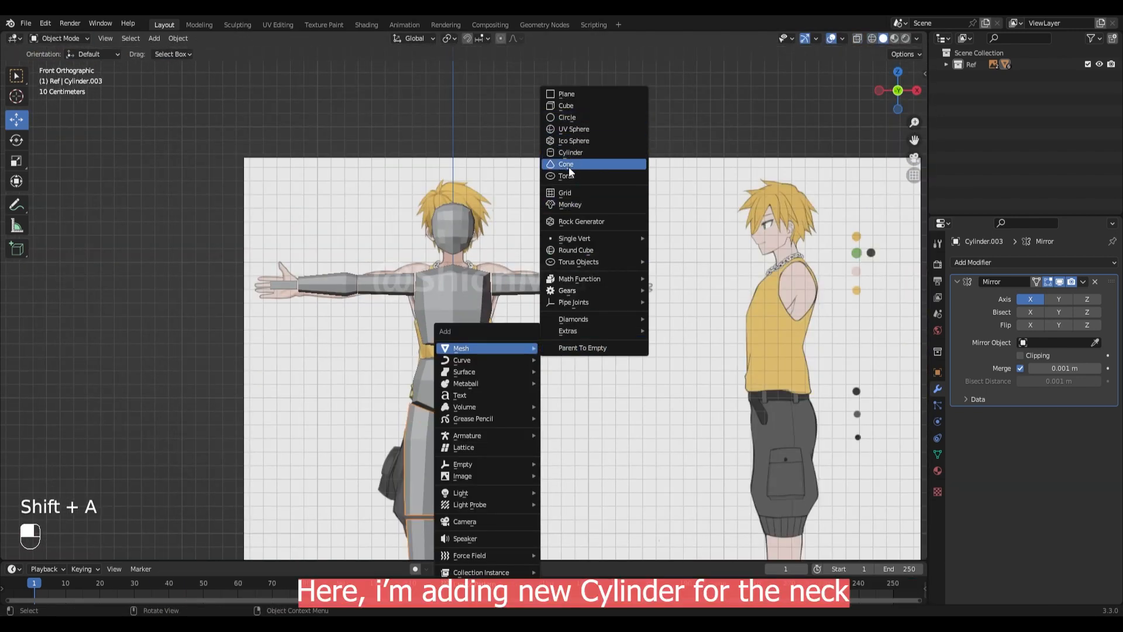
Add a cylinder, scale it as the neck under the head, and Grab-sculpt the head
{"action": "left_click", "coordinate": [571, 152]}
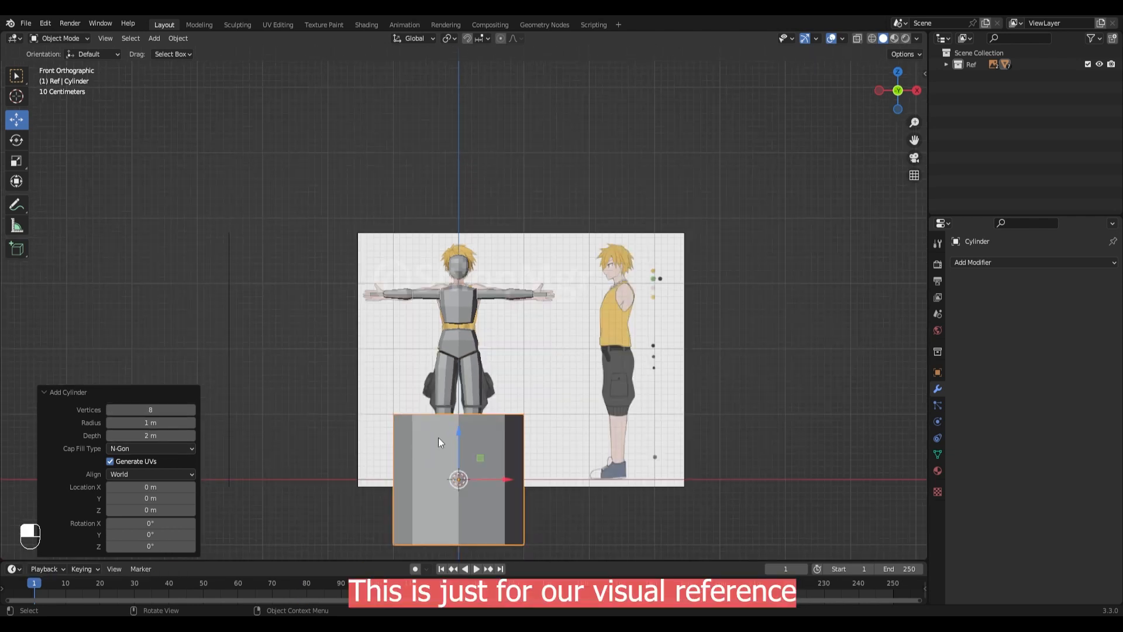
{"action": "key", "text": "s"}
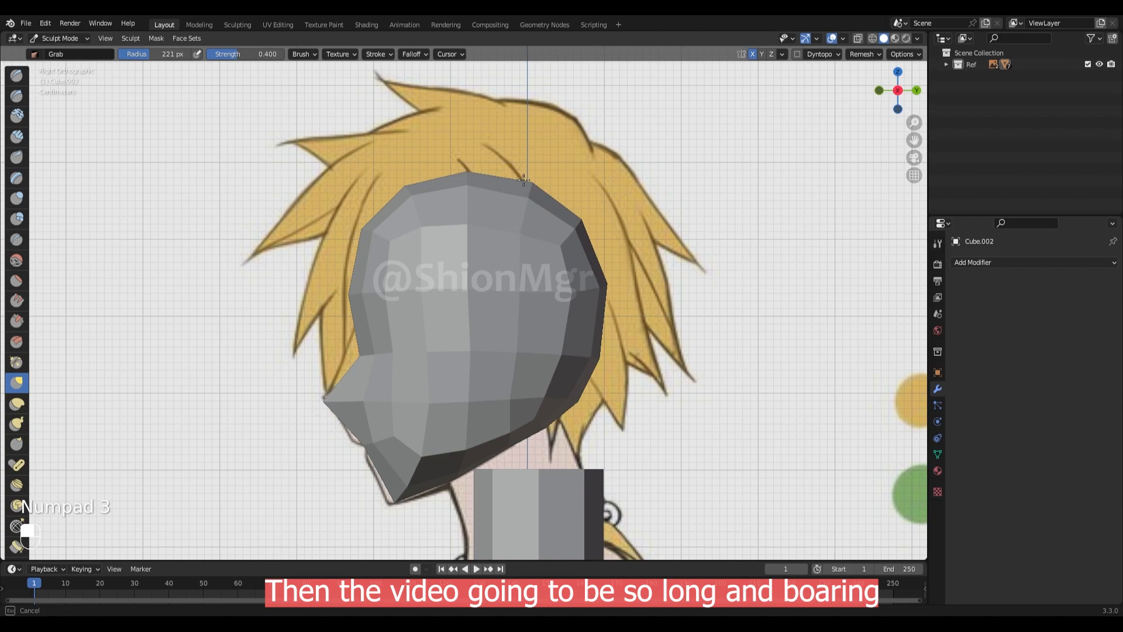
{"action": "key", "text": "shift+a"}
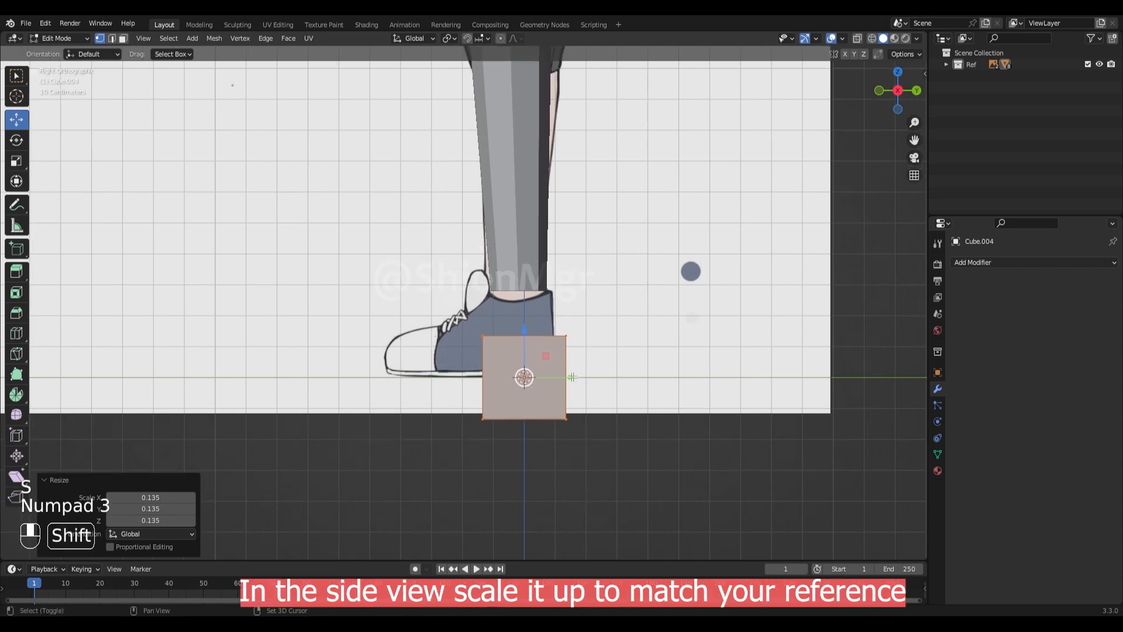
Cut two edge loops into the foot cube and stretch it lengthwise to match the shoe
{"action": "key", "text": "Tab"}
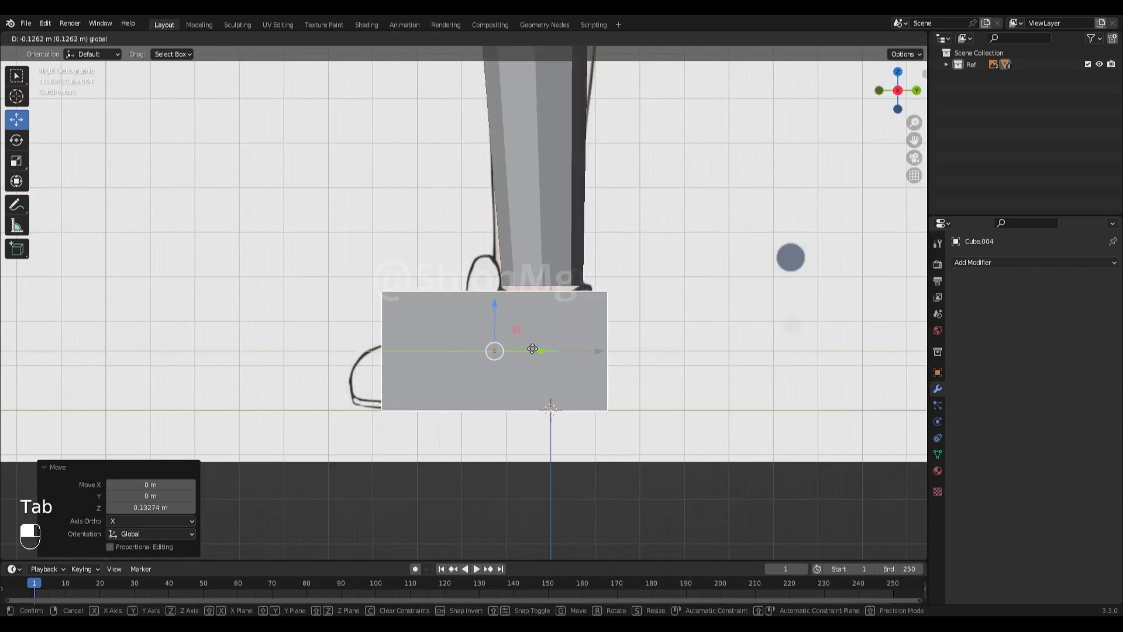
{"action": "key", "text": "Tab"}
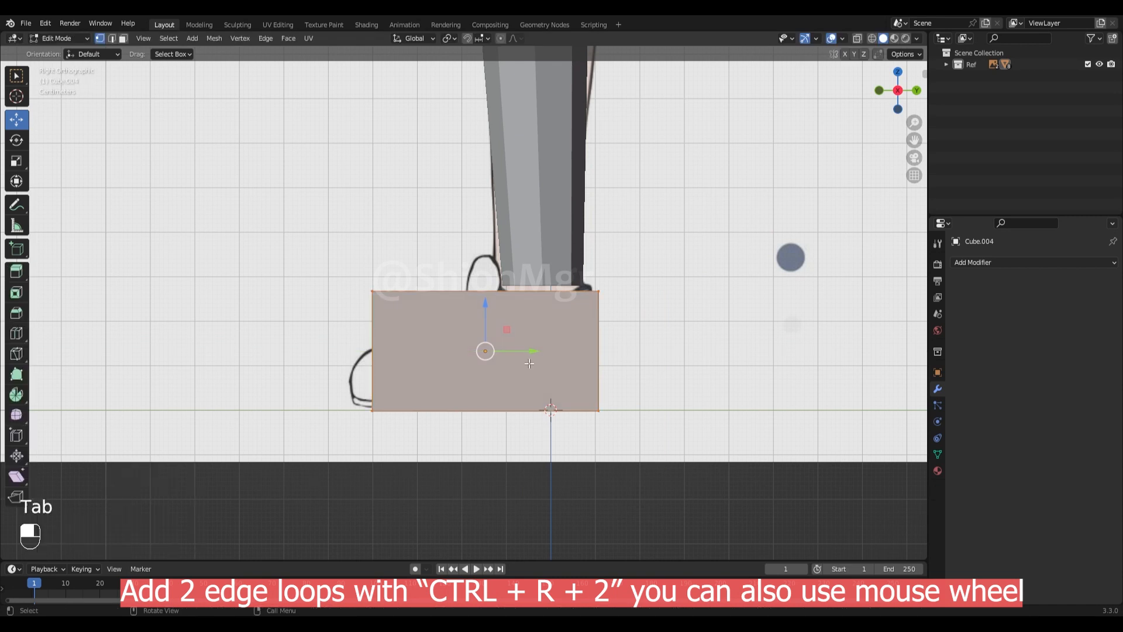
{"action": "key", "text": "ctrl+r"}
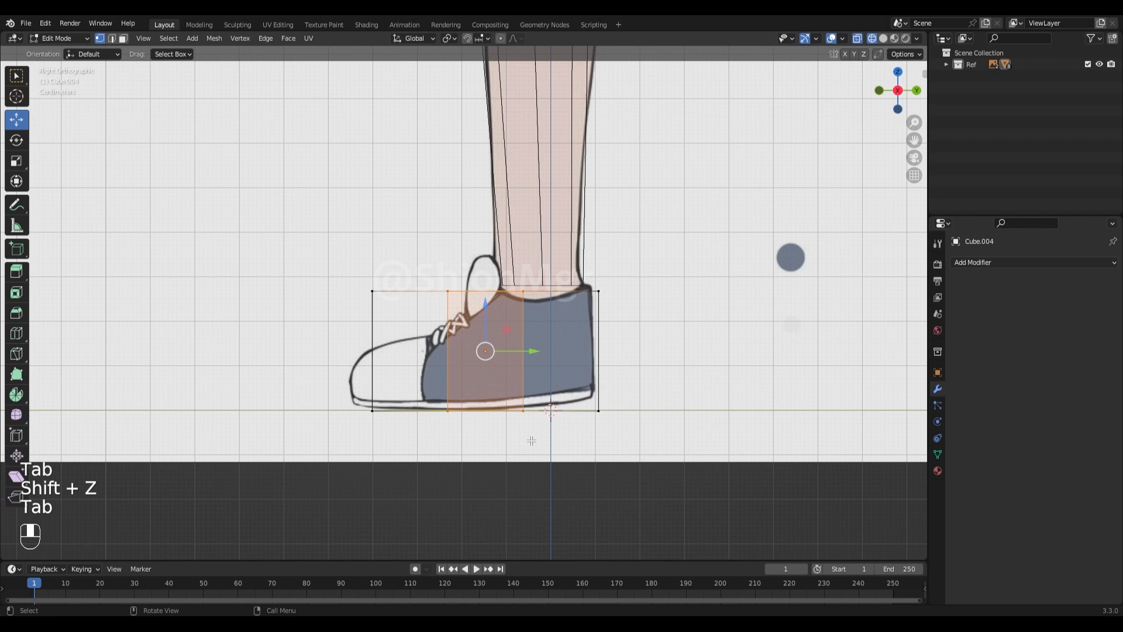
{"action": "key", "text": "g"}
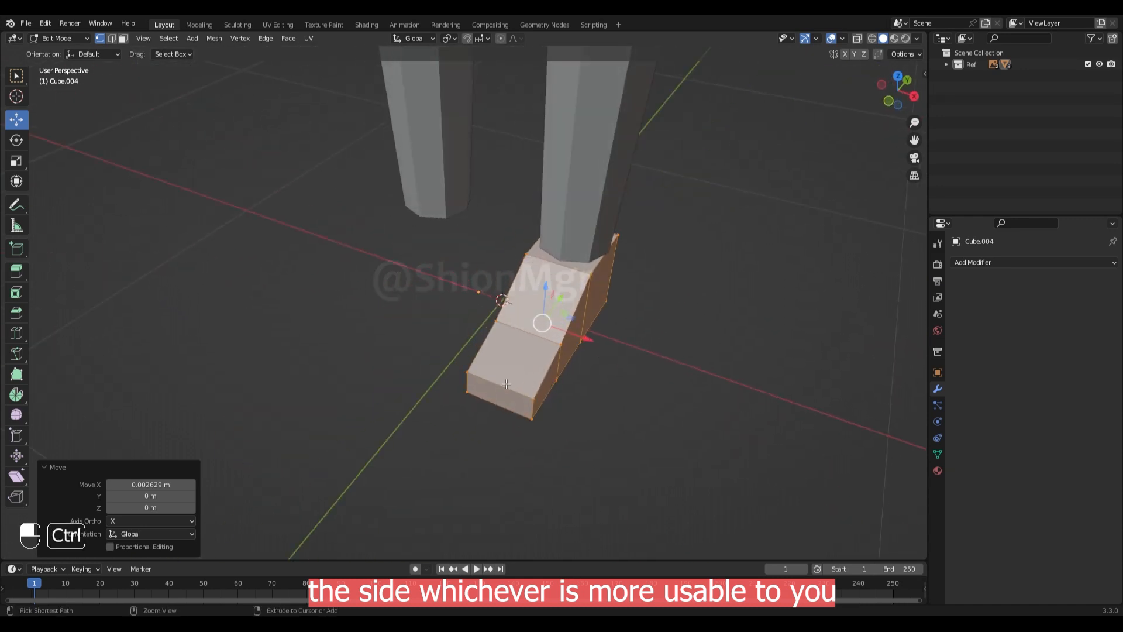
{"action": "key", "text": "Ctrl+R"}
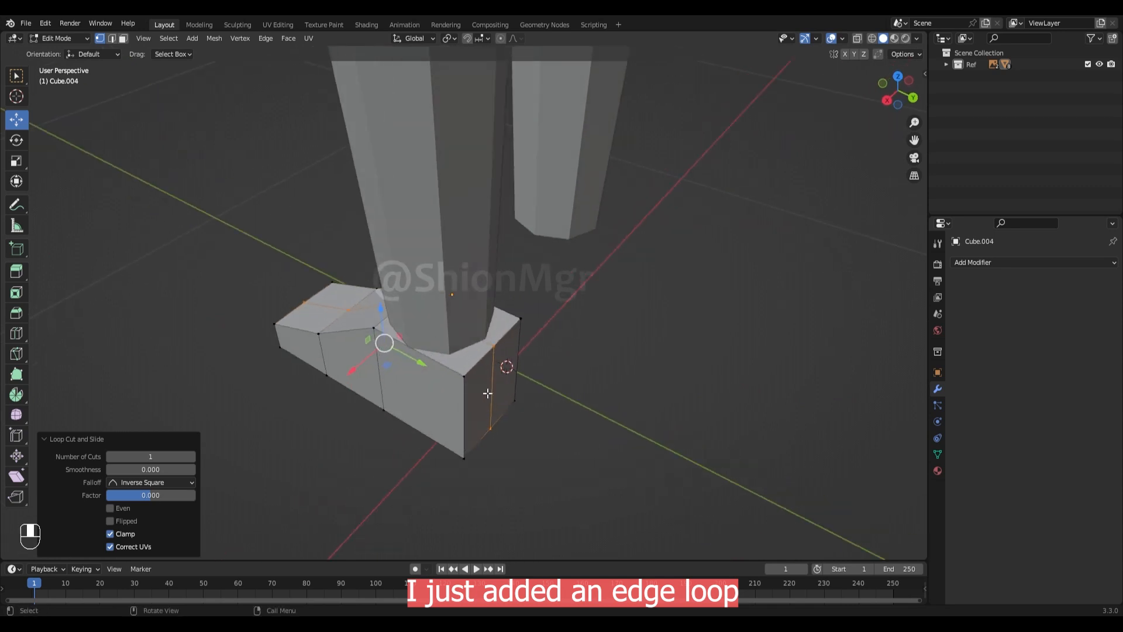
Bevel a new edge loop near the heel of the foot block
{"action": "key", "text": "ctrl+b"}
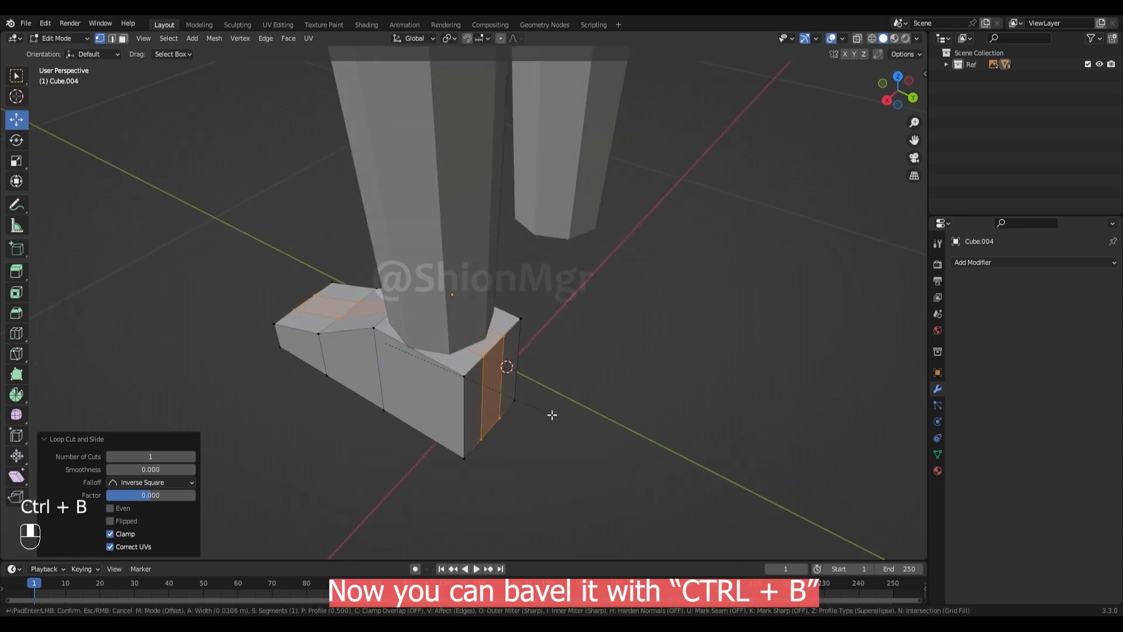
{"action": "key", "text": "alt+a"}
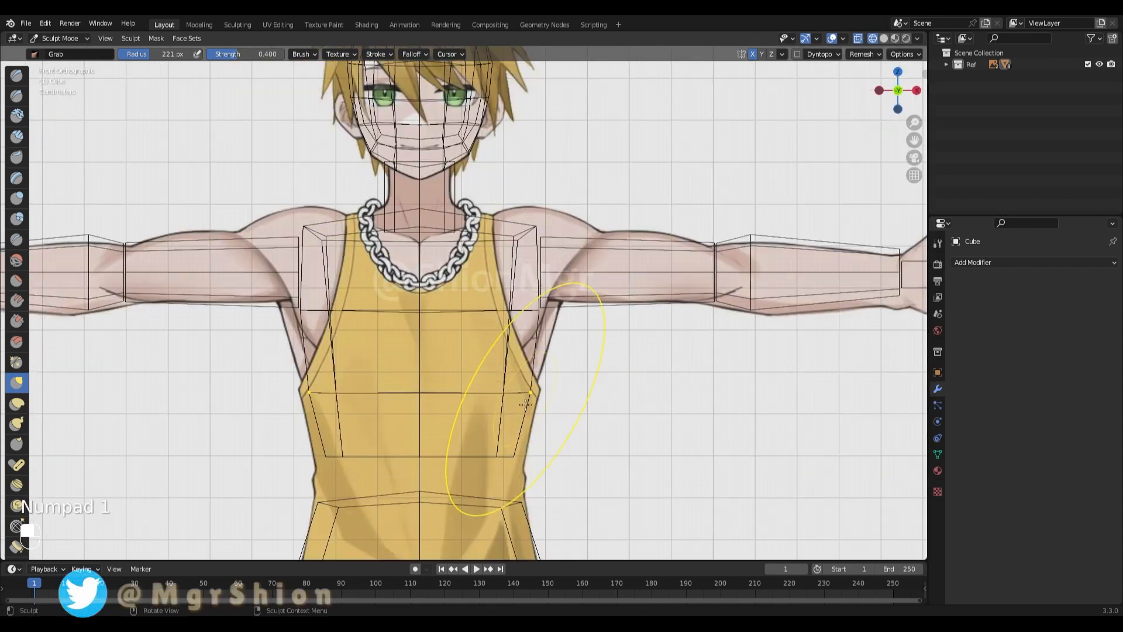
Add an ear cube with a level-1 Subdivision Surface and lower it toward the head
{"action": "key", "text": "shift+a"}
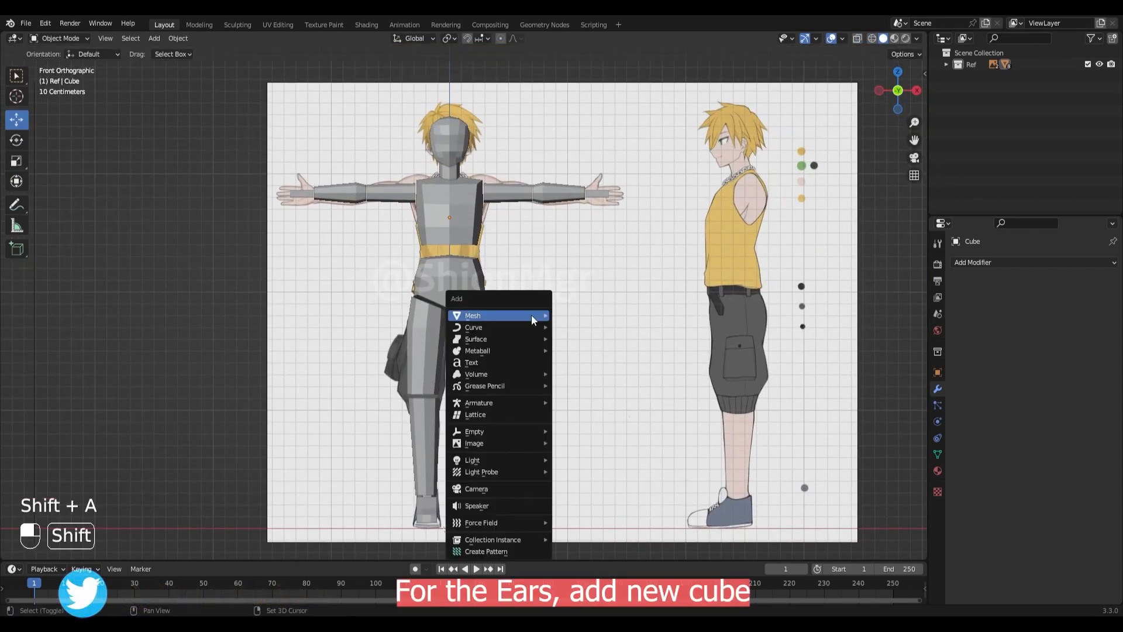
{"action": "left_click", "coordinate": [472, 315]}
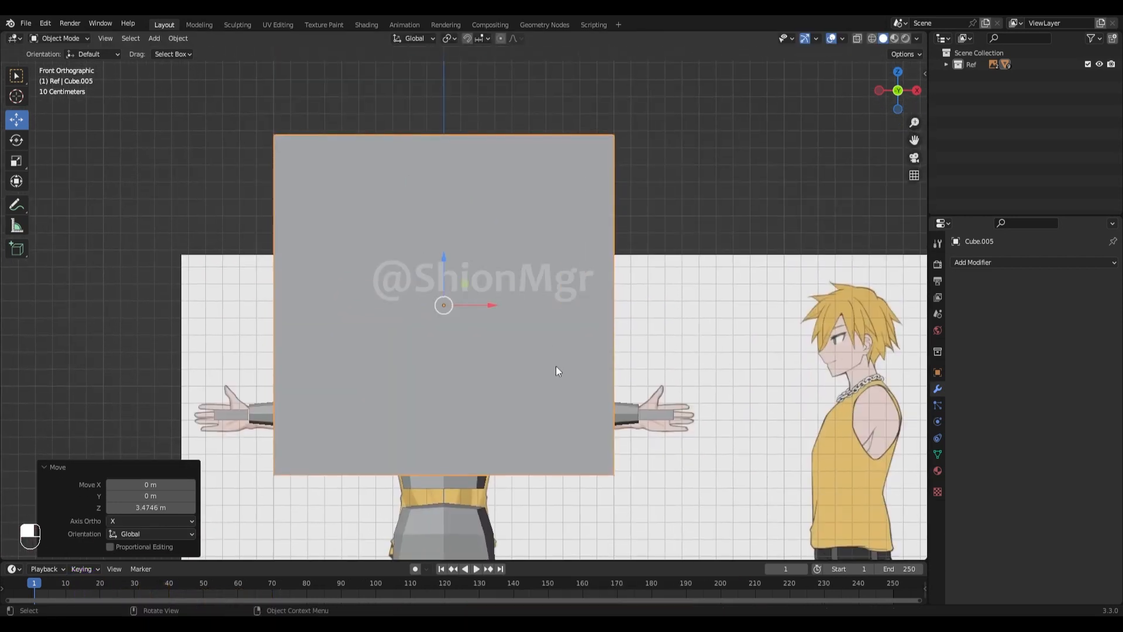
{"action": "key", "text": "ctrl+1"}
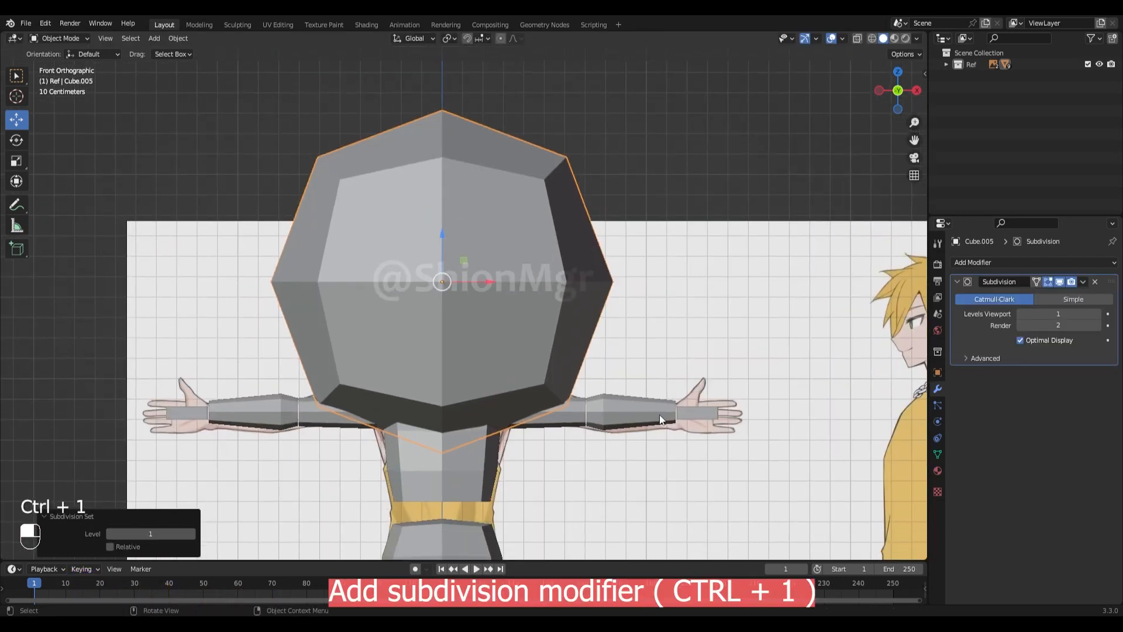
{"action": "key", "text": "s"}
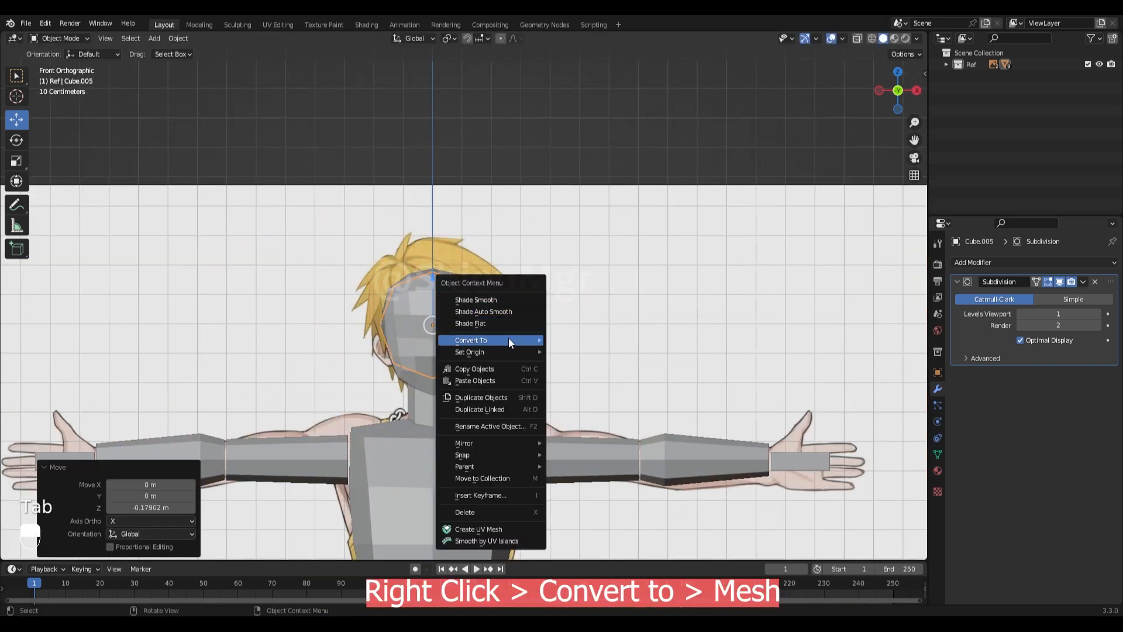
Convert the subdivided cube to mesh, shrink it to ear size and flatten it along Y
{"action": "left_click", "coordinate": [471, 339]}
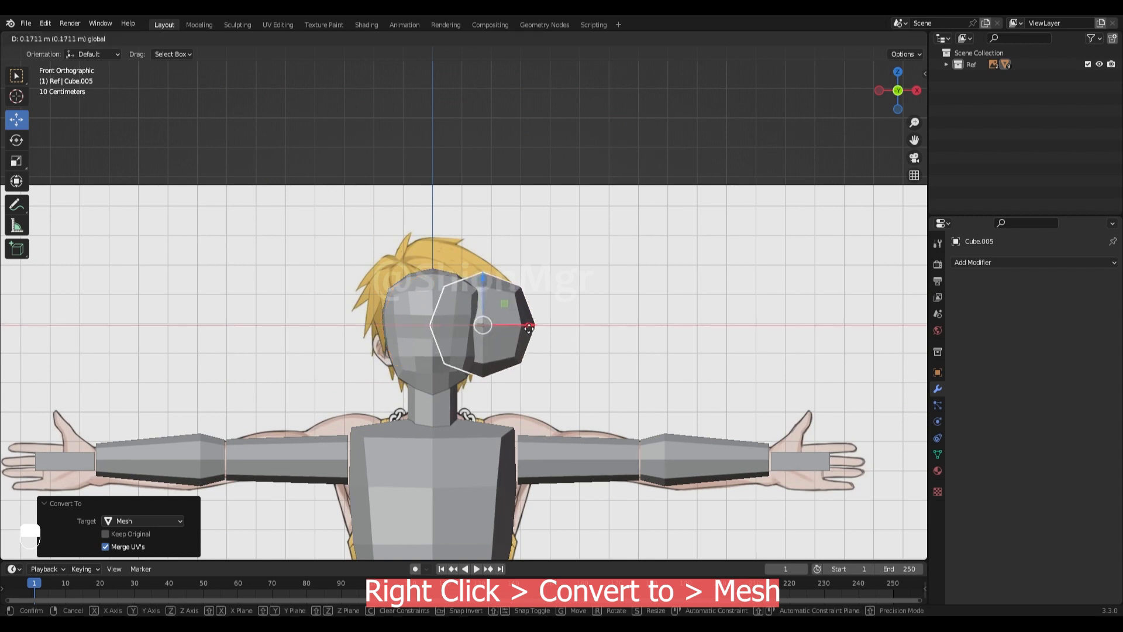
{"action": "key", "text": "Tab"}
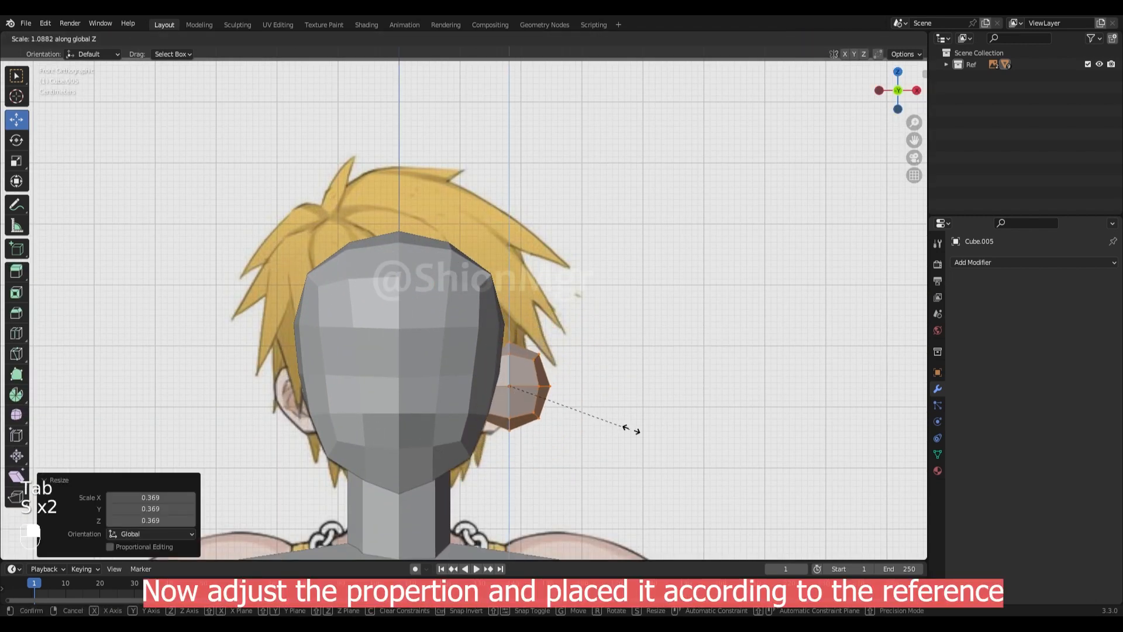
{"action": "key", "text": "Tab"}
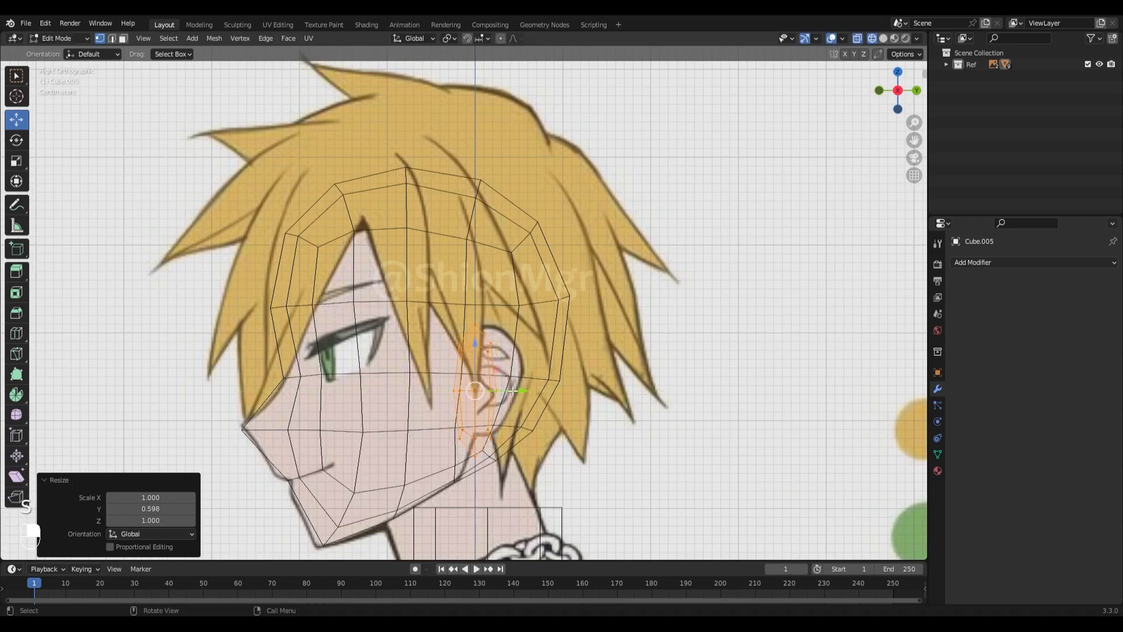
{"action": "key", "text": "Tab"}
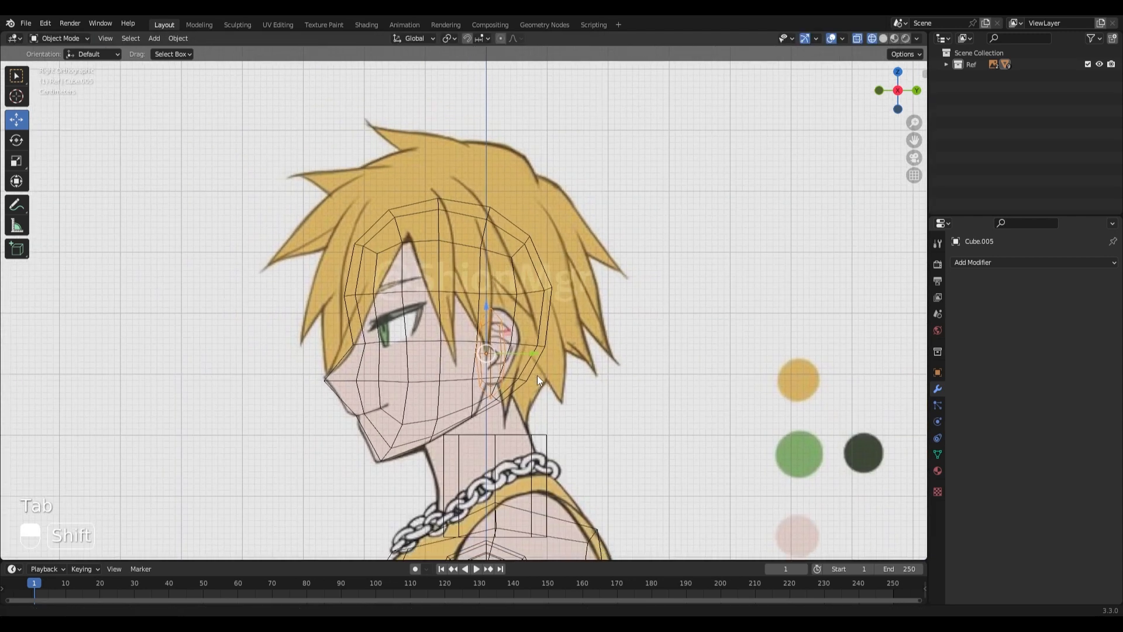
{"action": "key", "text": "ctrl+tab"}
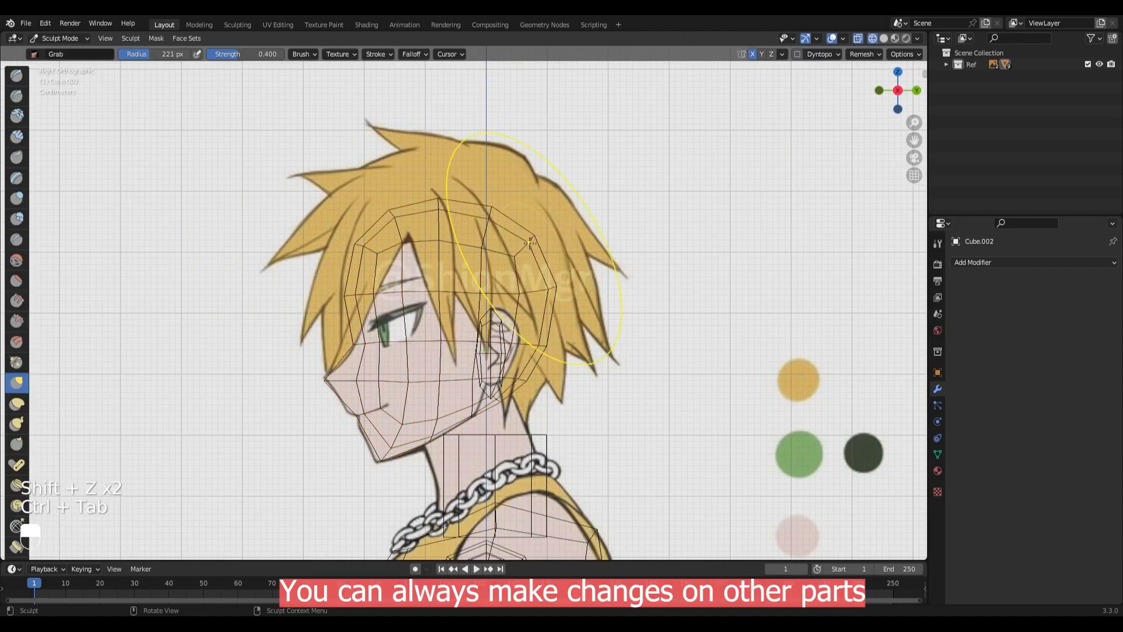
{"action": "scroll", "scroll_direction": "up", "scroll_amount": 3}
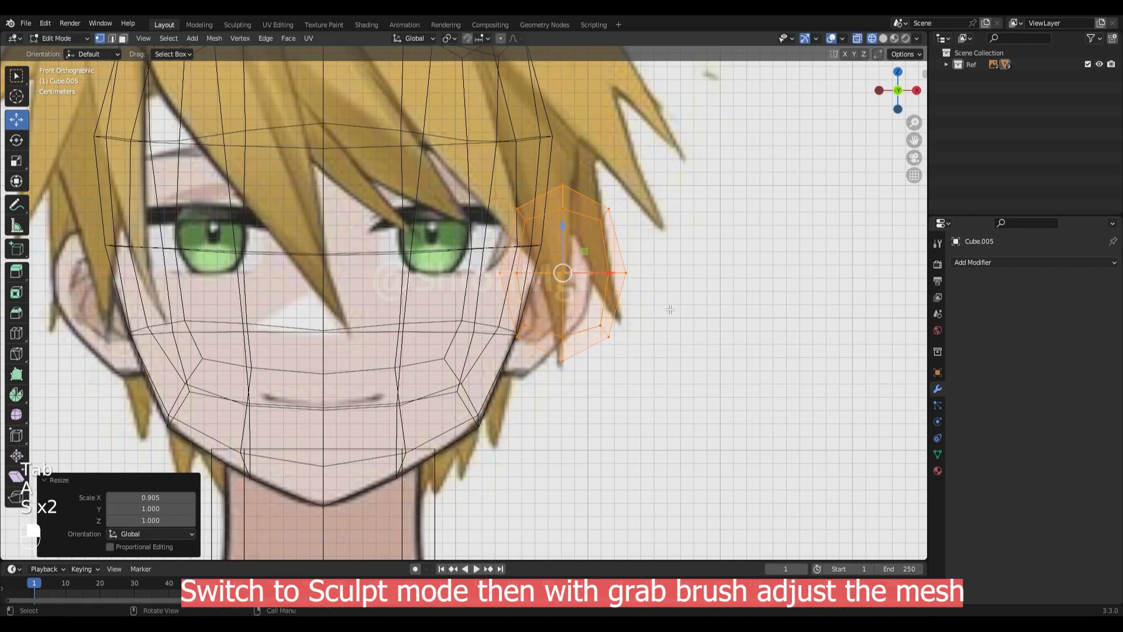
Grab-sculpt the ear and scale its edge loops to fit the front and side ear outlines
{"action": "key", "text": "Ctrl+Tab"}
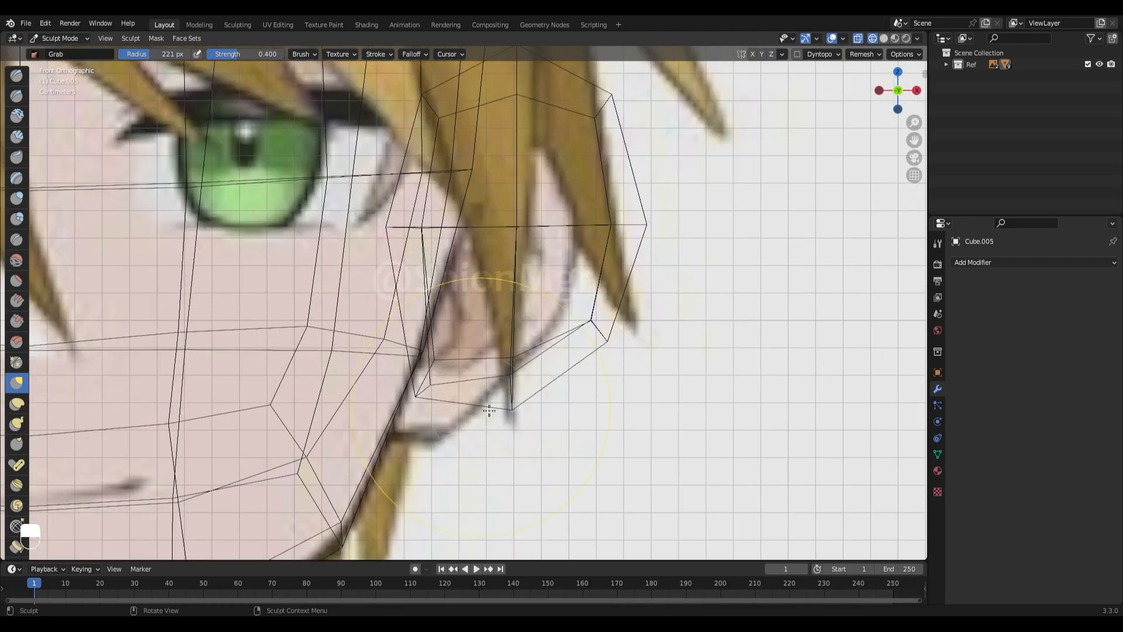
{"action": "key", "text": "ctrl+z"}
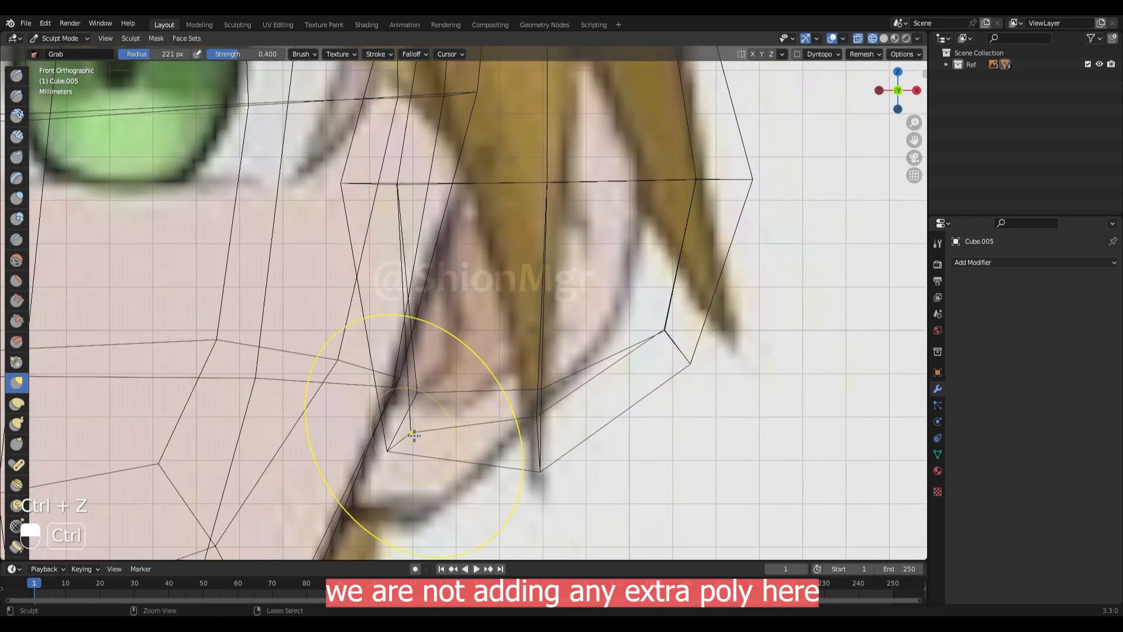
{"action": "key", "text": "ctrl+z"}
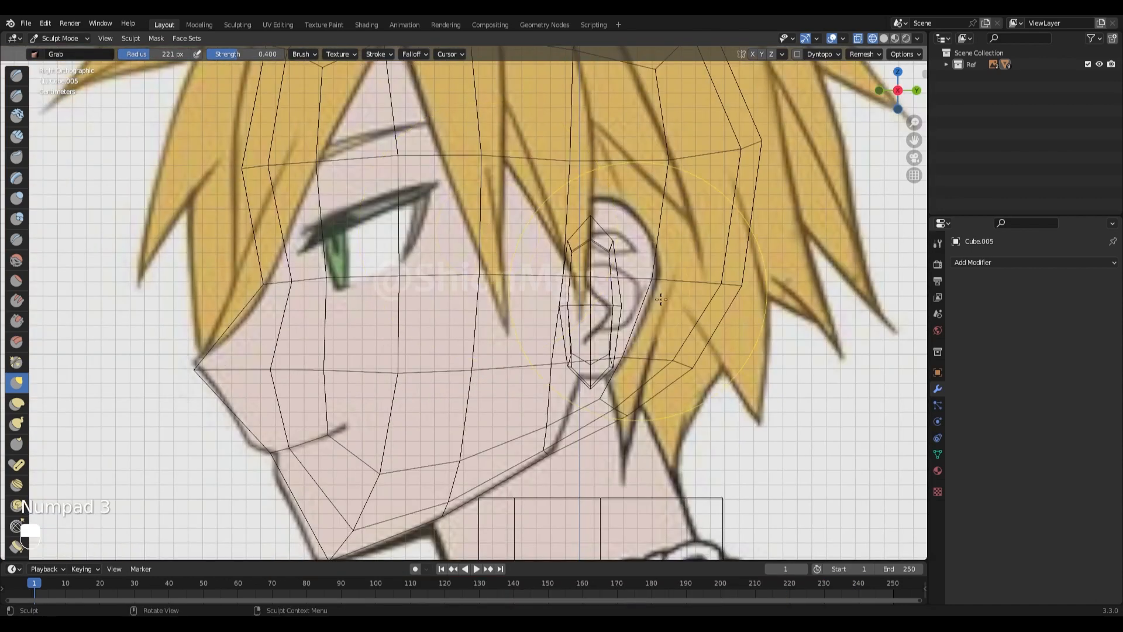
{"action": "key", "text": "shift+z"}
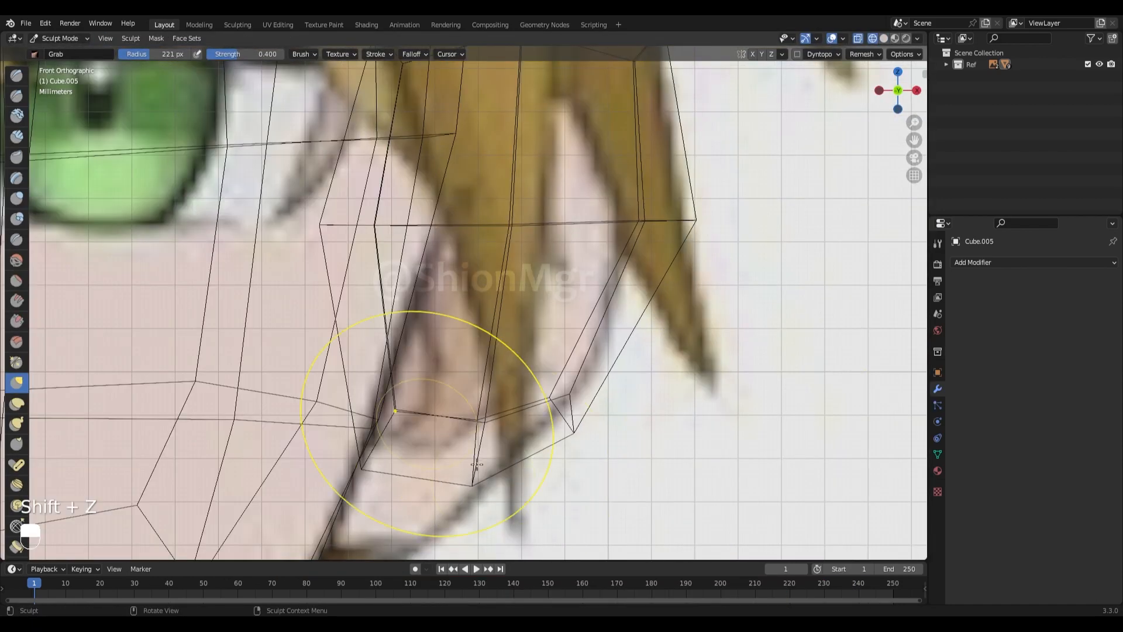
{"action": "key", "text": "Tab"}
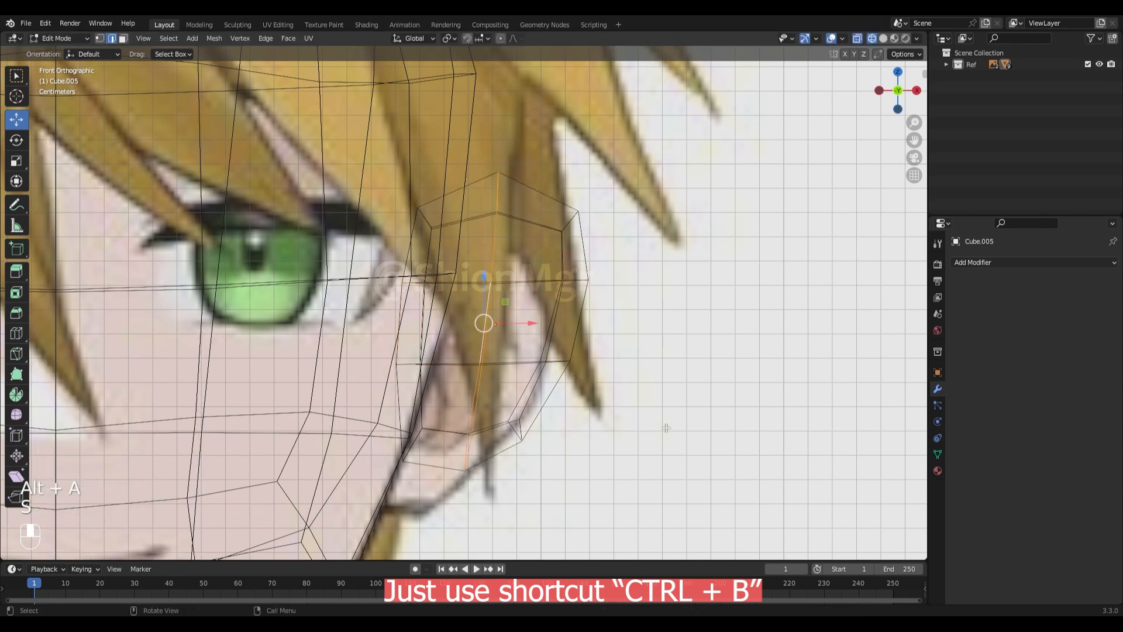
{"action": "key", "text": "ctrl+b"}
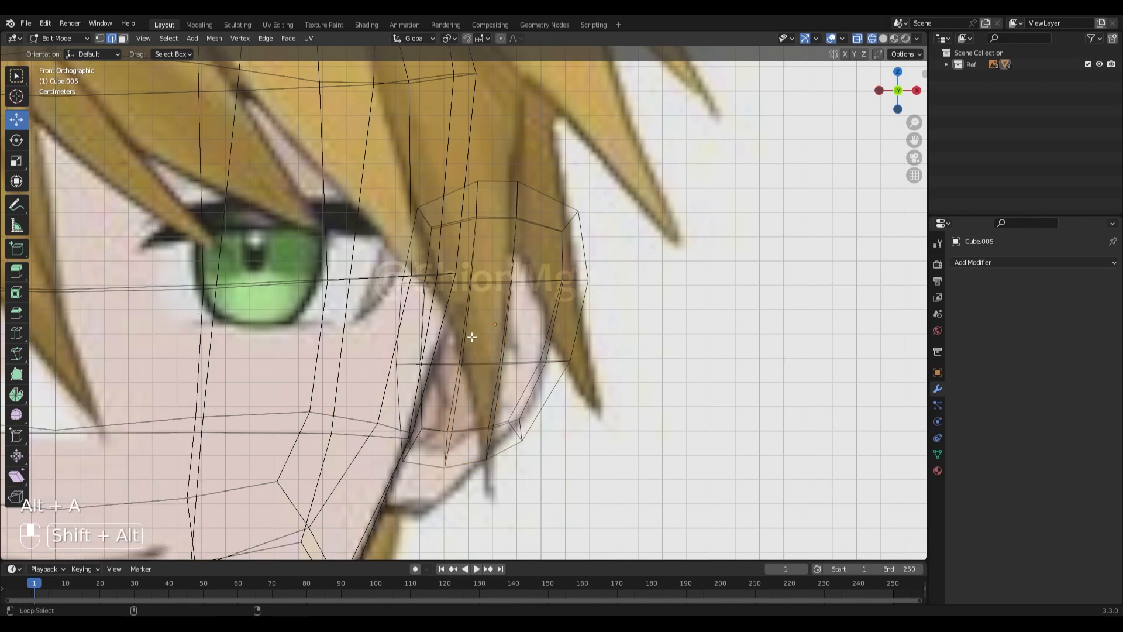
{"action": "left_click", "coordinate": [56, 38]}
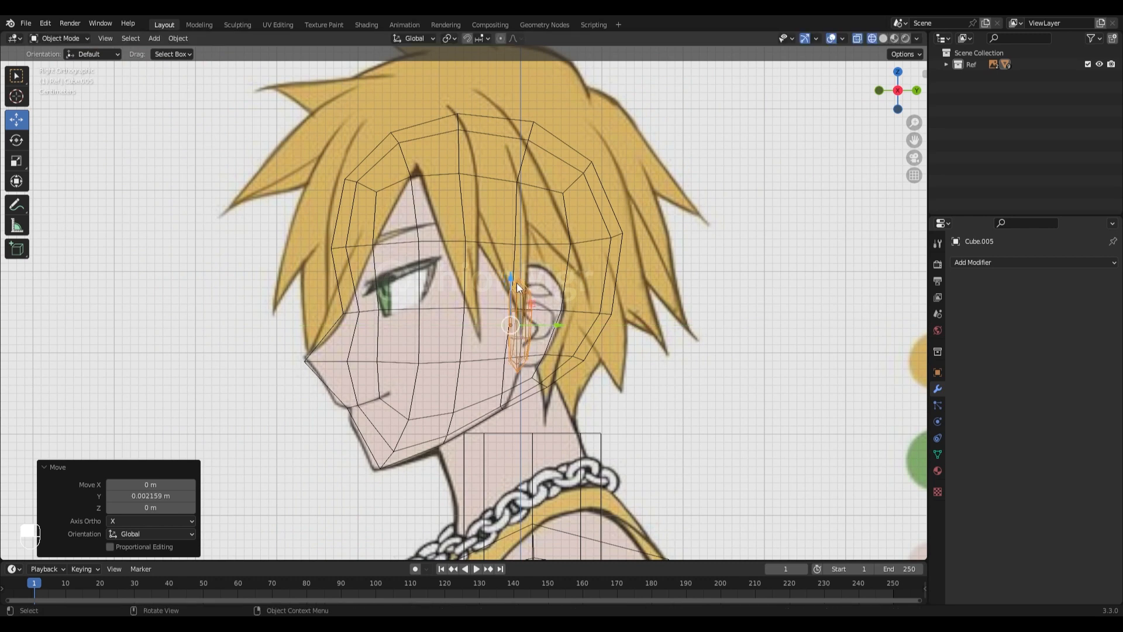
Add a Mirror modifier to the ear using the head (Cube.002) as mirror object
{"action": "left_click", "coordinate": [1003, 262]}
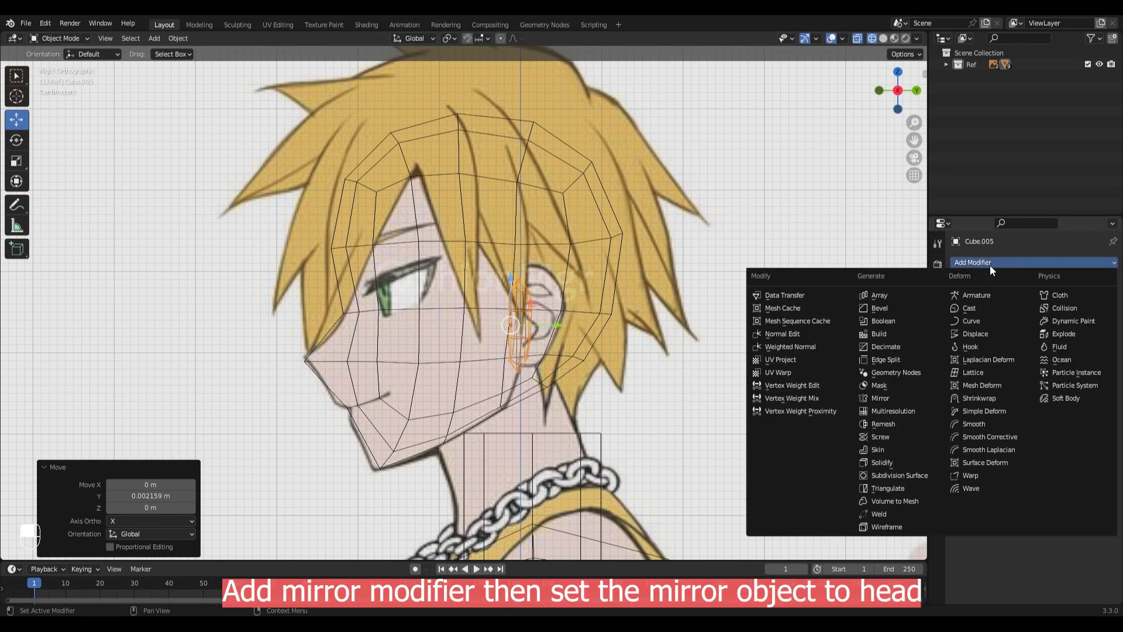
{"action": "left_click", "coordinate": [880, 398]}
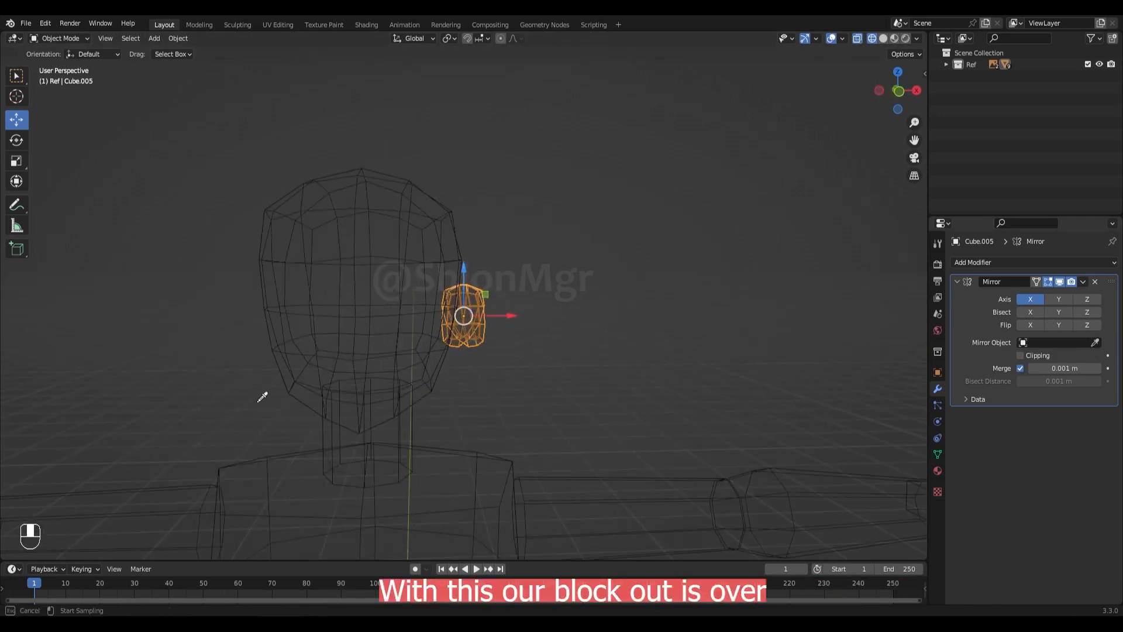
{"action": "key", "text": "Numpad1"}
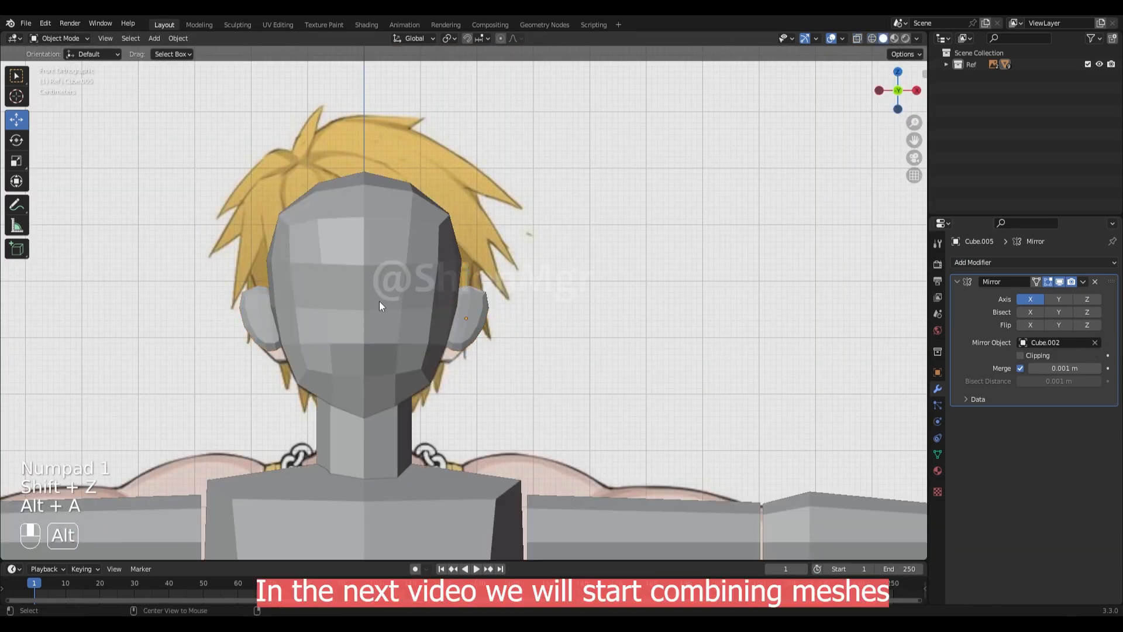